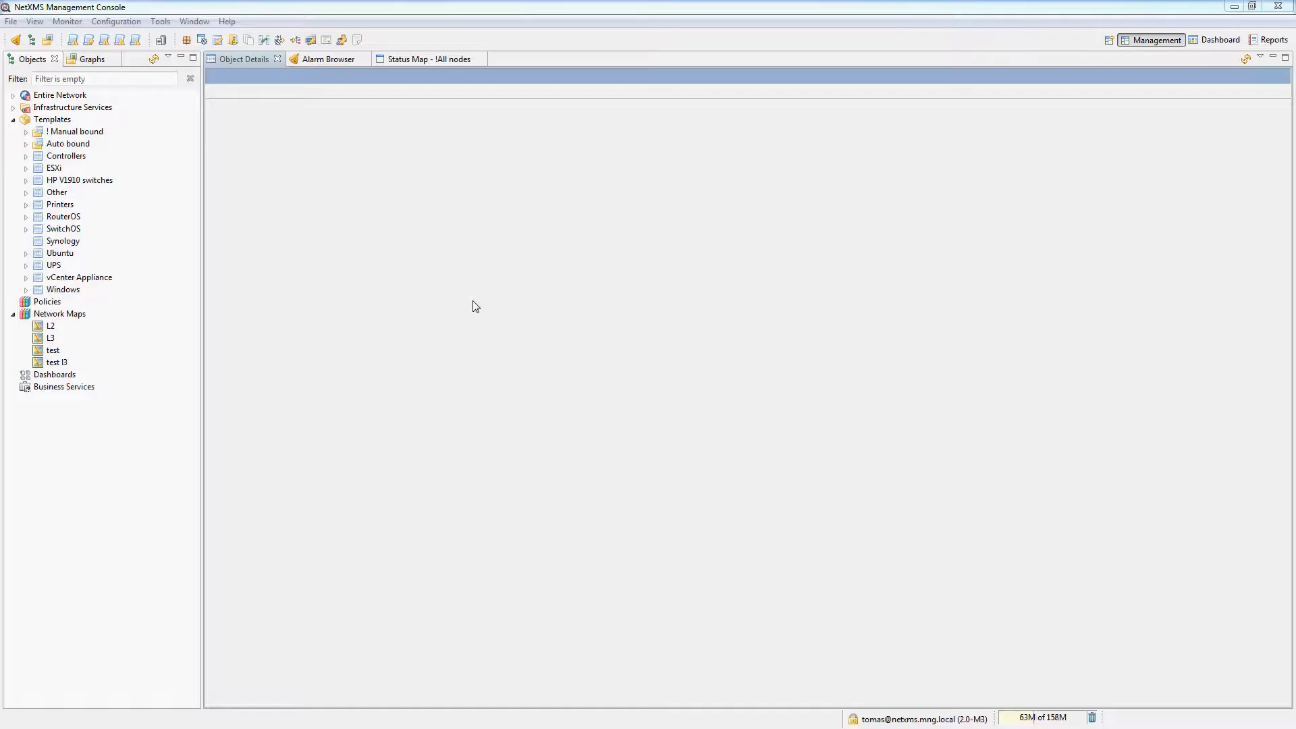
pyautogui.moveTo(323, 240)
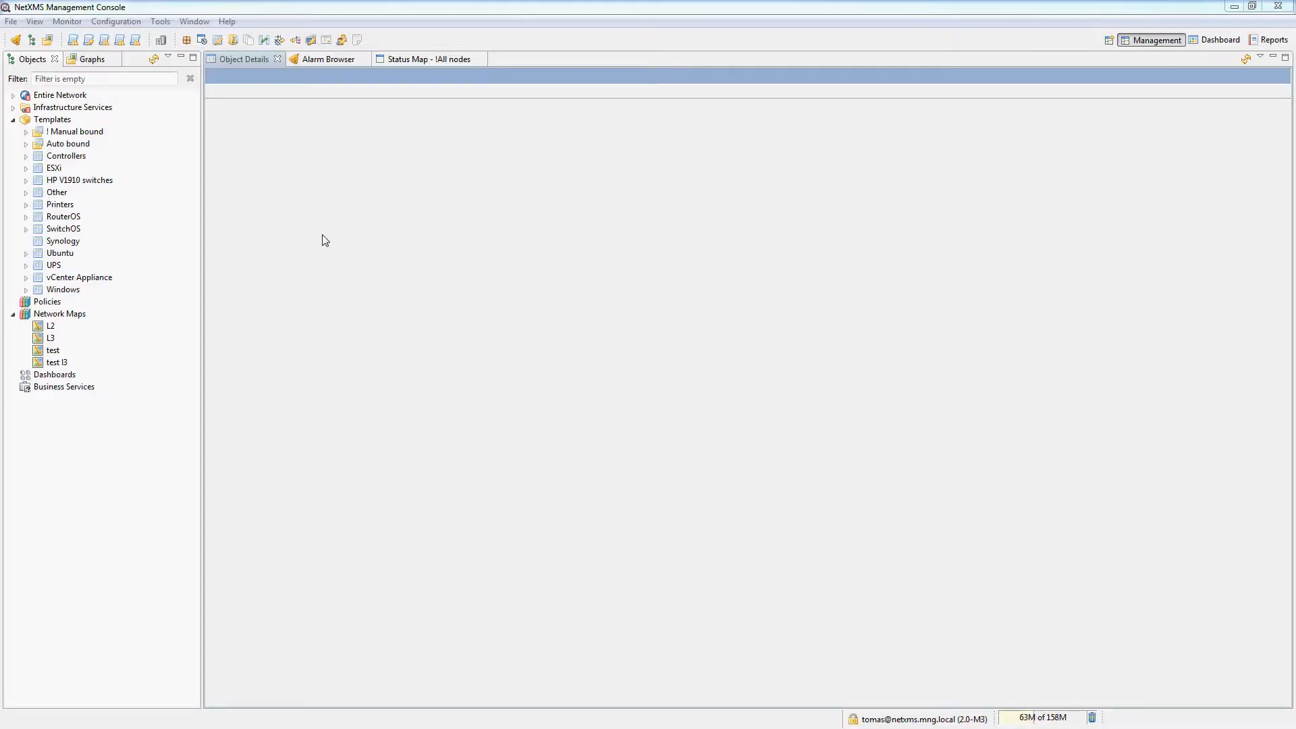
# Step: View the last values of swch-atris.mng.local under HP V1910 switches and highlight its Software version reading
pyautogui.click(27, 179)
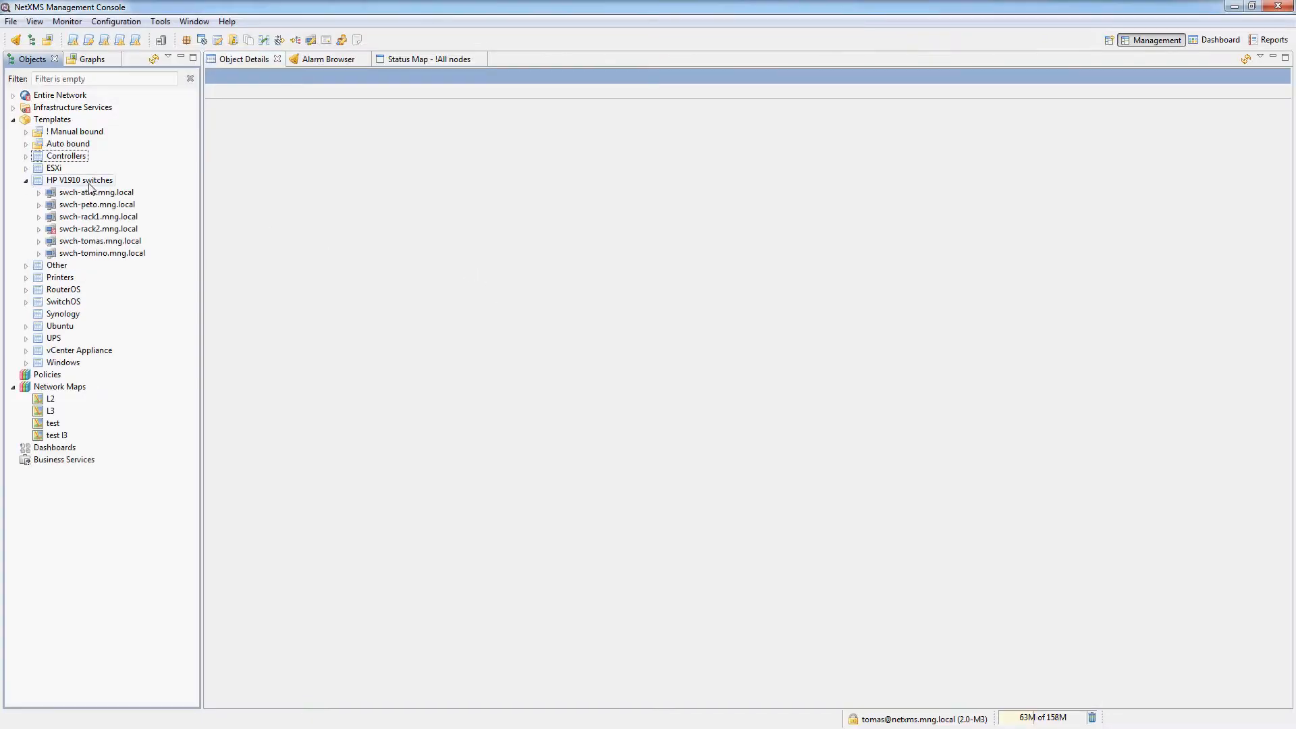
pyautogui.click(95, 192)
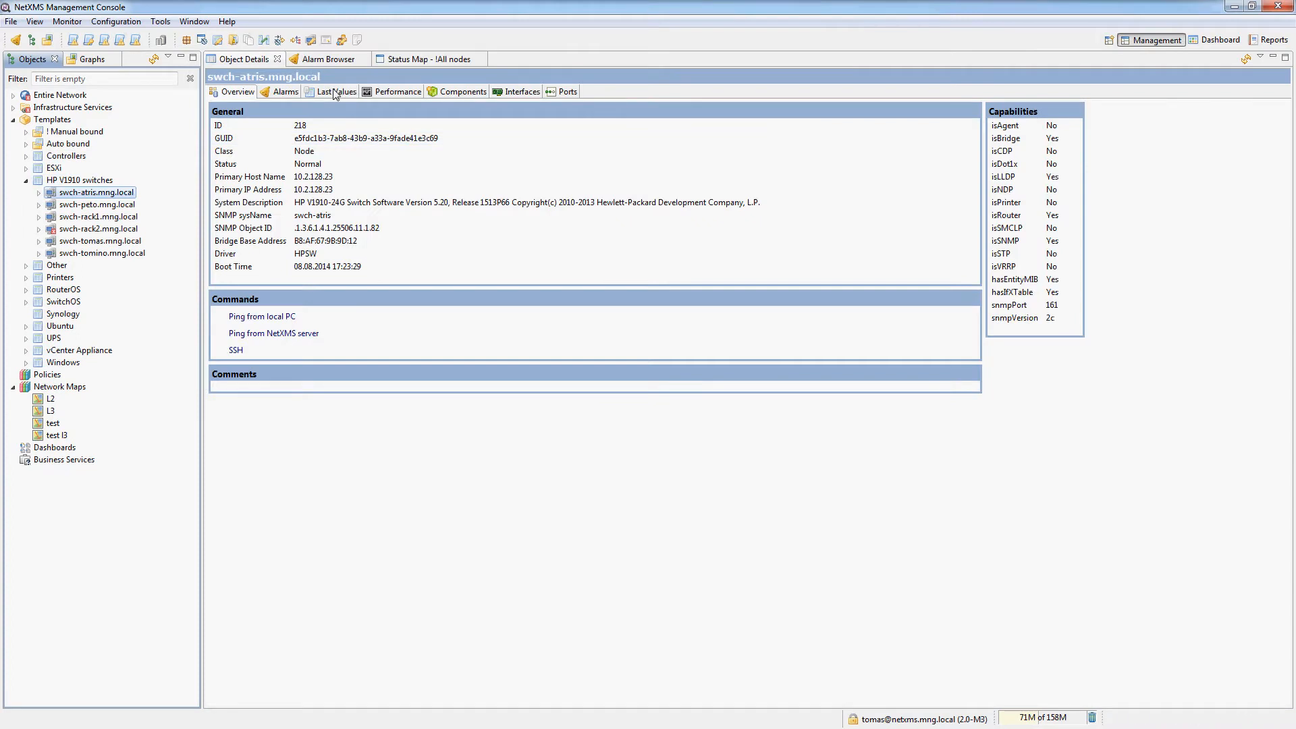
pyautogui.click(337, 92)
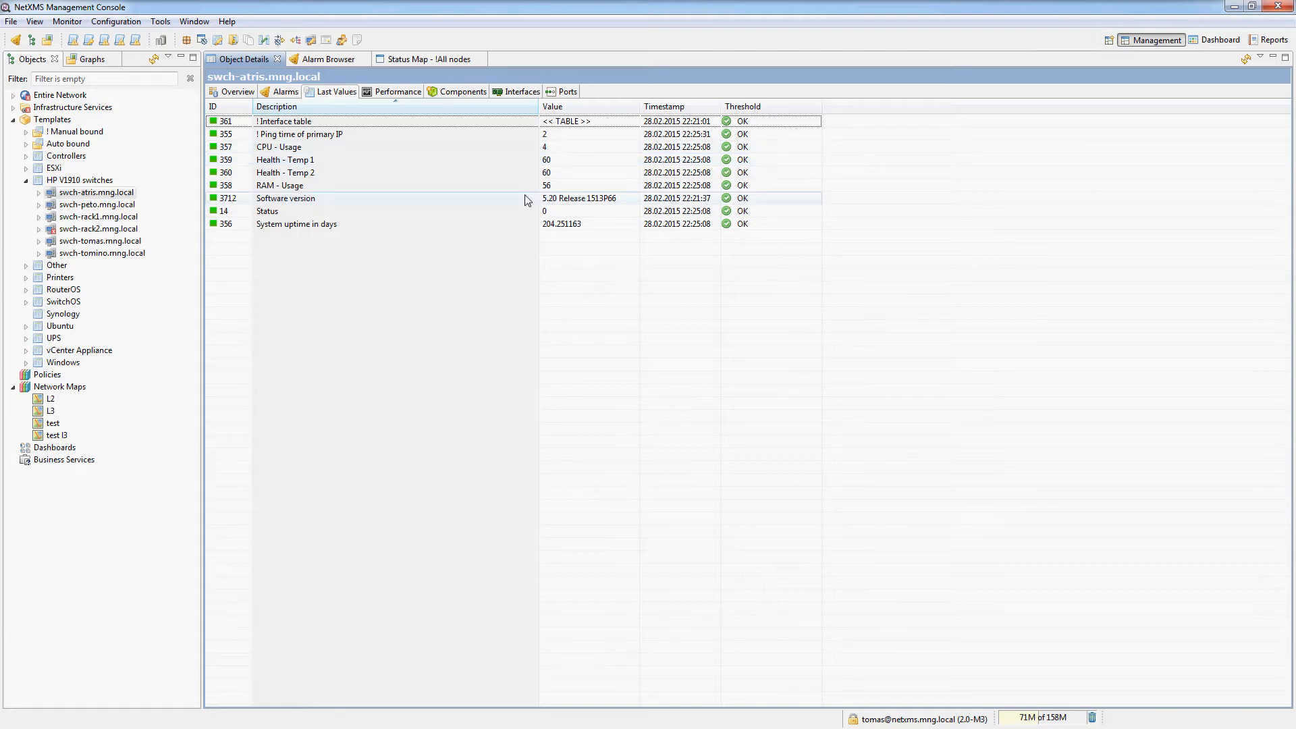
pyautogui.click(285, 199)
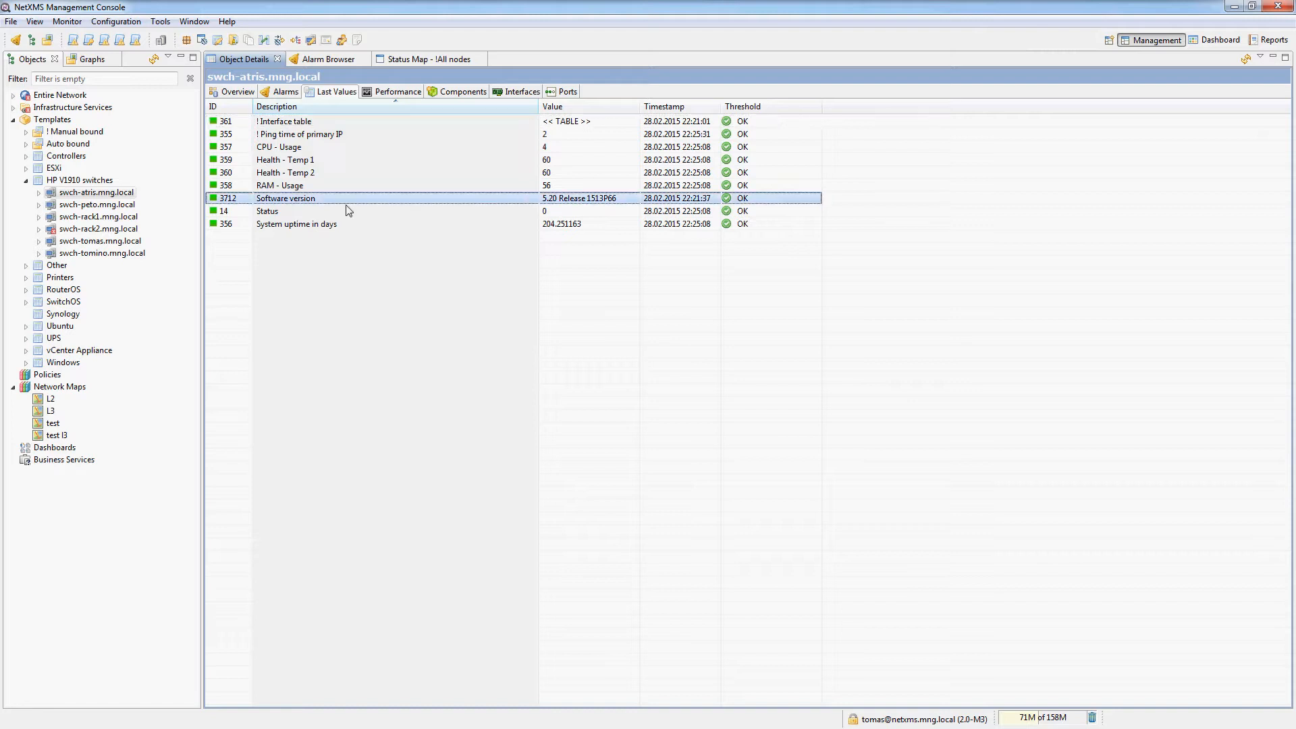
pyautogui.moveTo(279, 205)
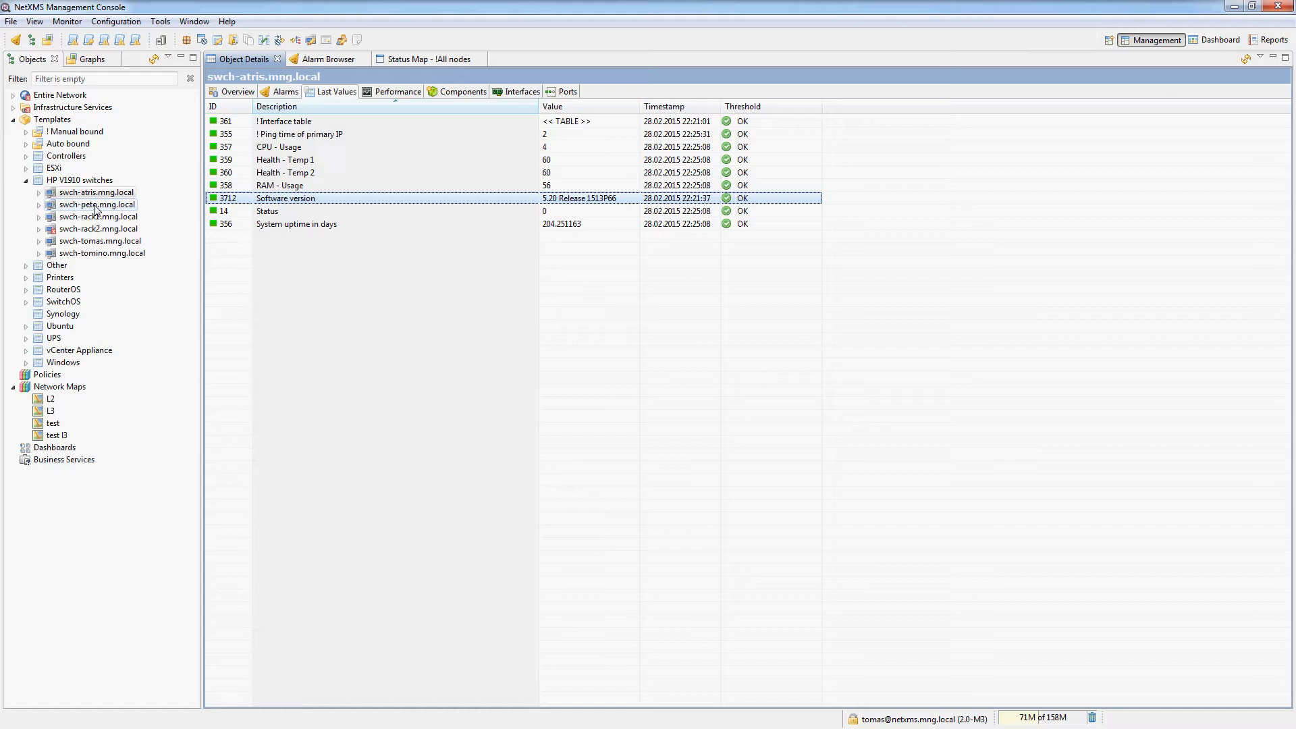
# Step: Compare the Software version last value on swch-peto and swch-tomas (5.20 Release 1513P85)
pyautogui.click(96, 204)
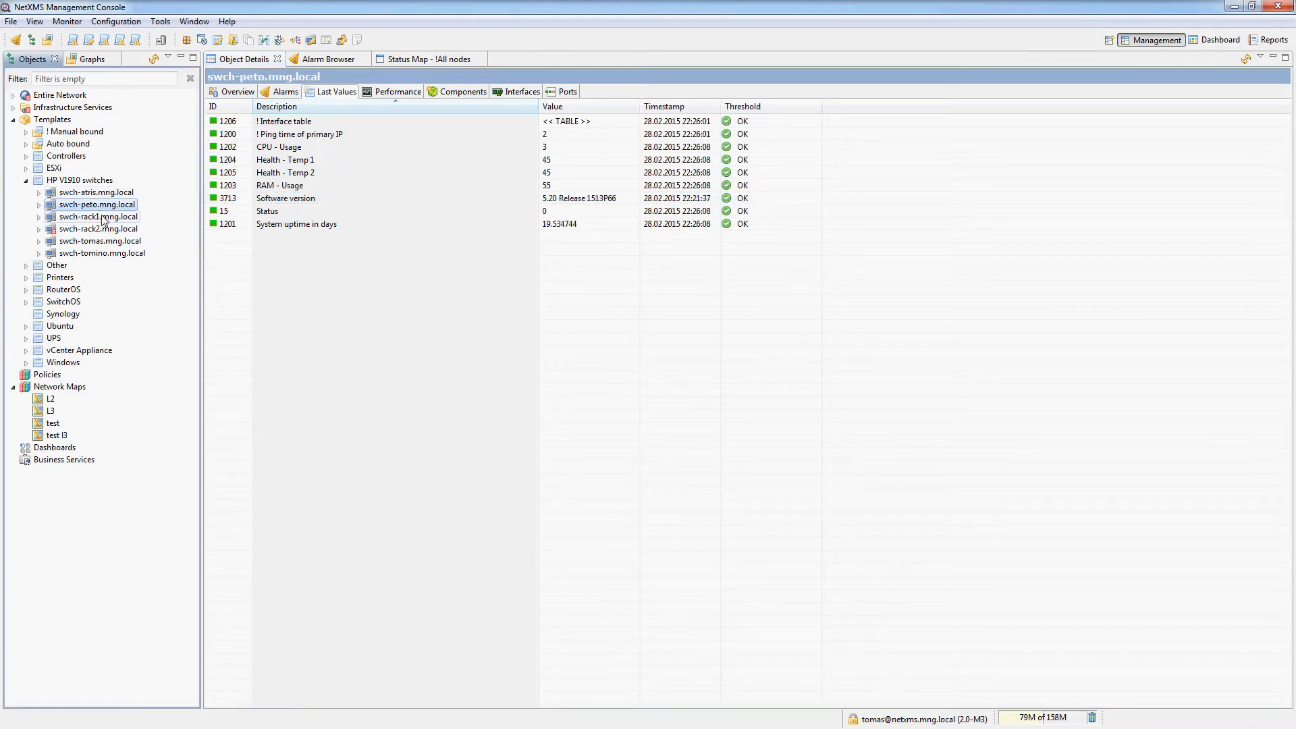
pyautogui.click(100, 241)
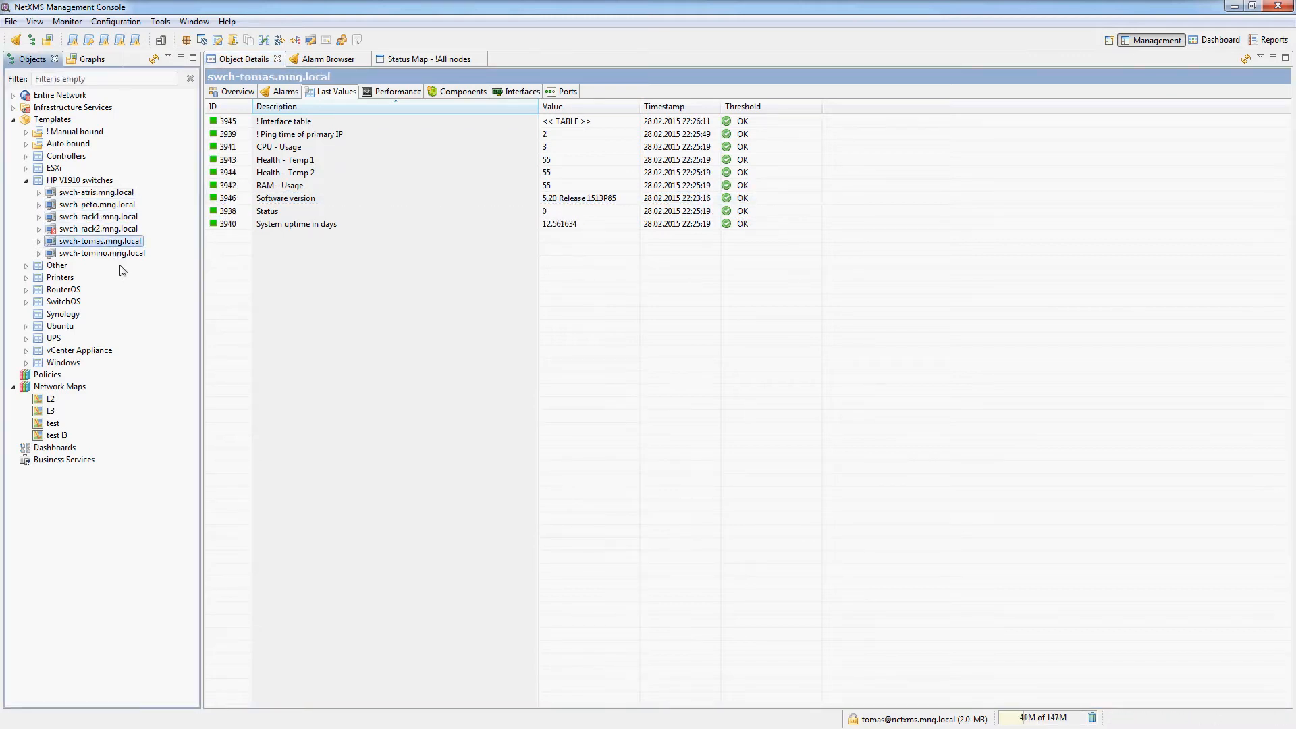
pyautogui.click(285, 197)
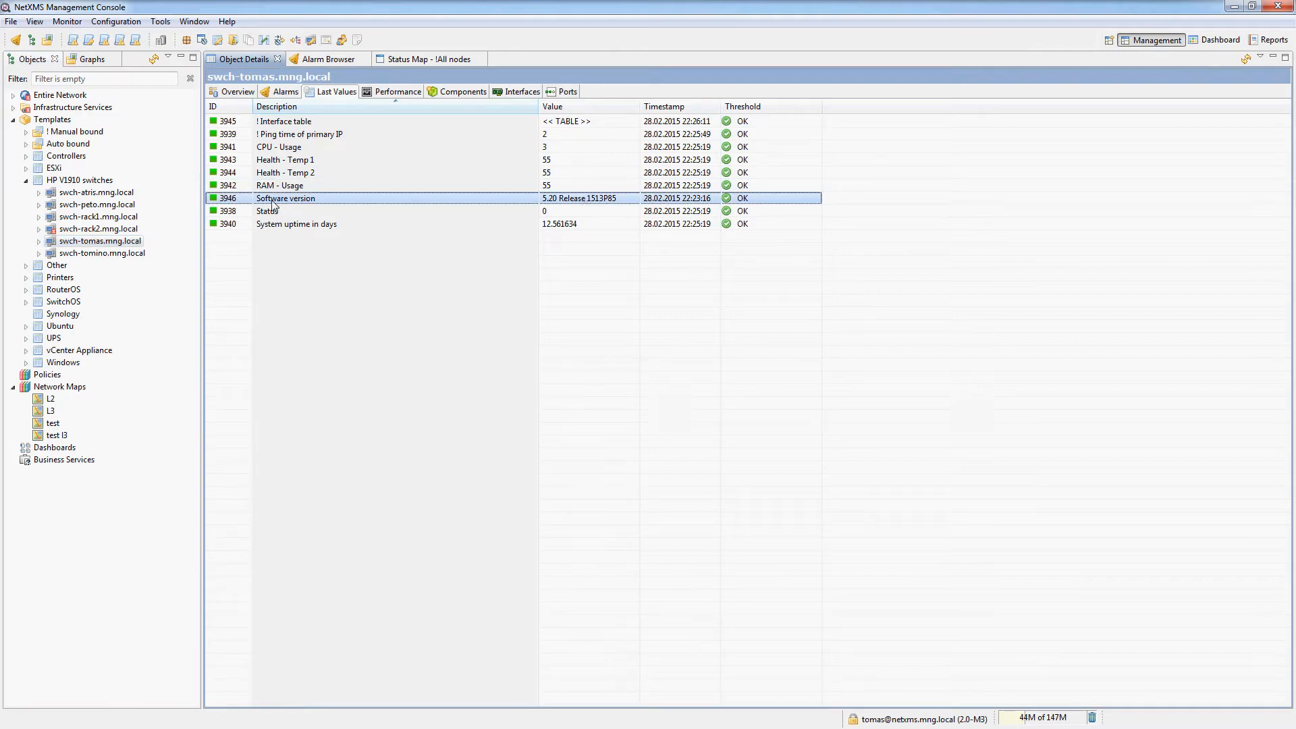
pyautogui.moveTo(349, 239)
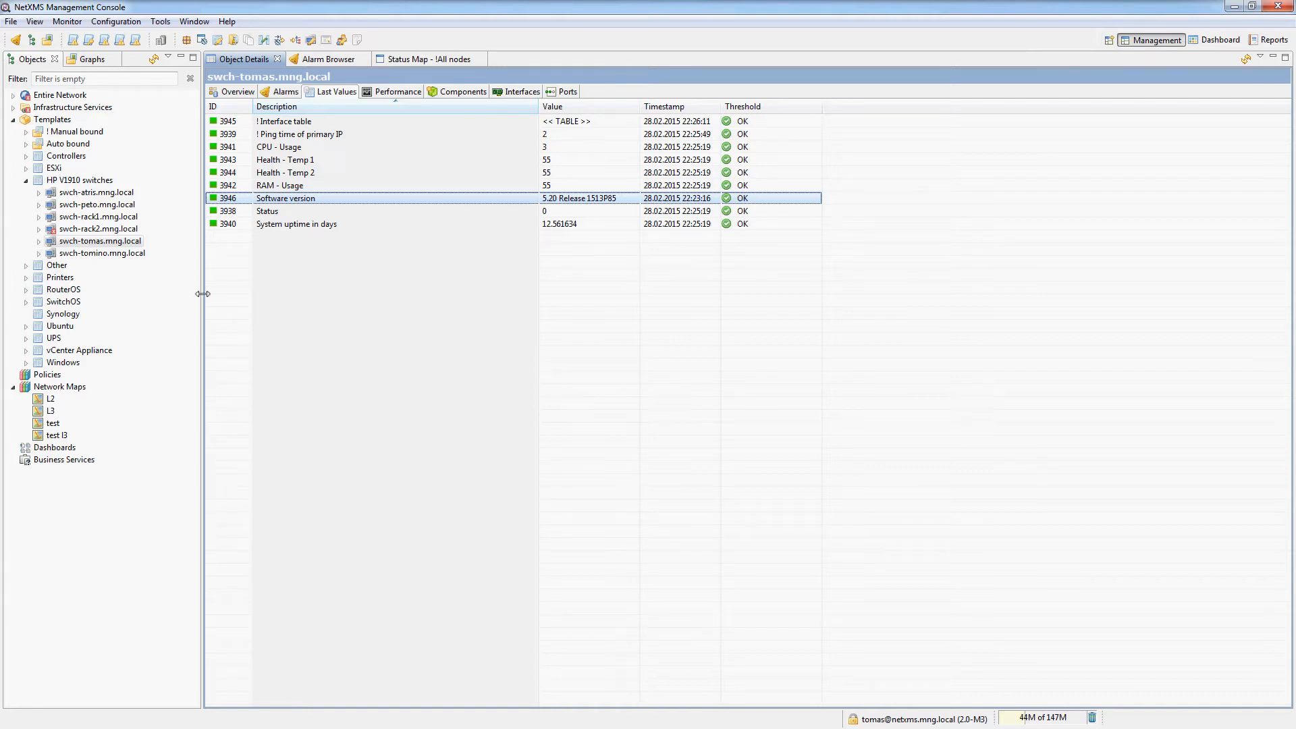
# Step: Filter ipsec.ac.backbone.local's last values by 'heal' to show its five Health readings such as power consumption
pyautogui.click(26, 289)
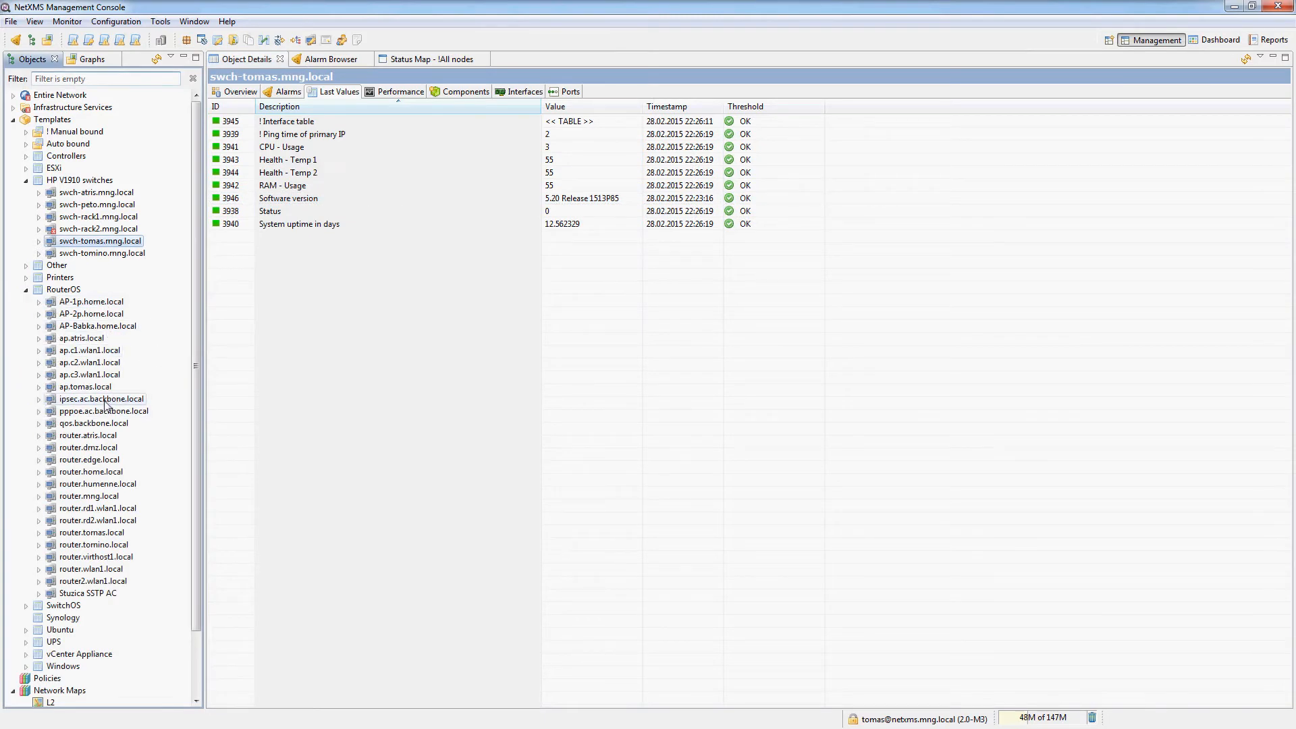
pyautogui.click(100, 399)
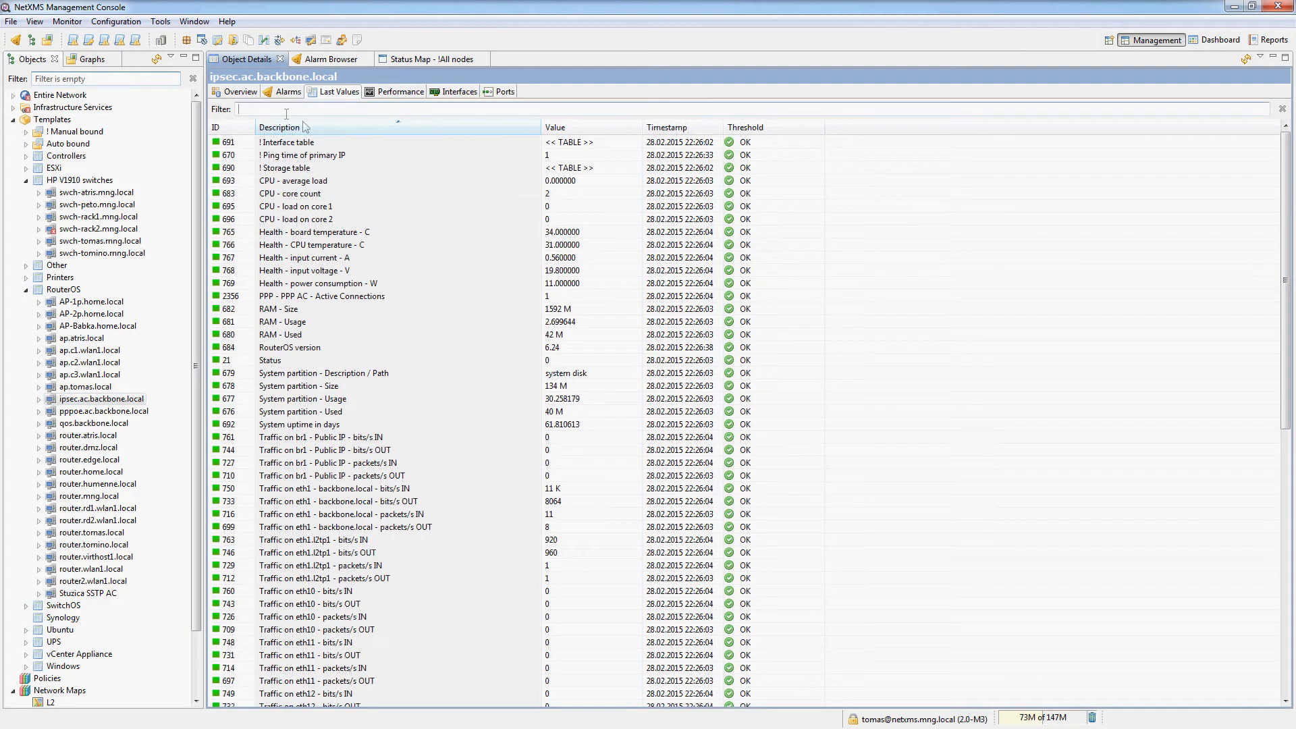
pyautogui.write('health')
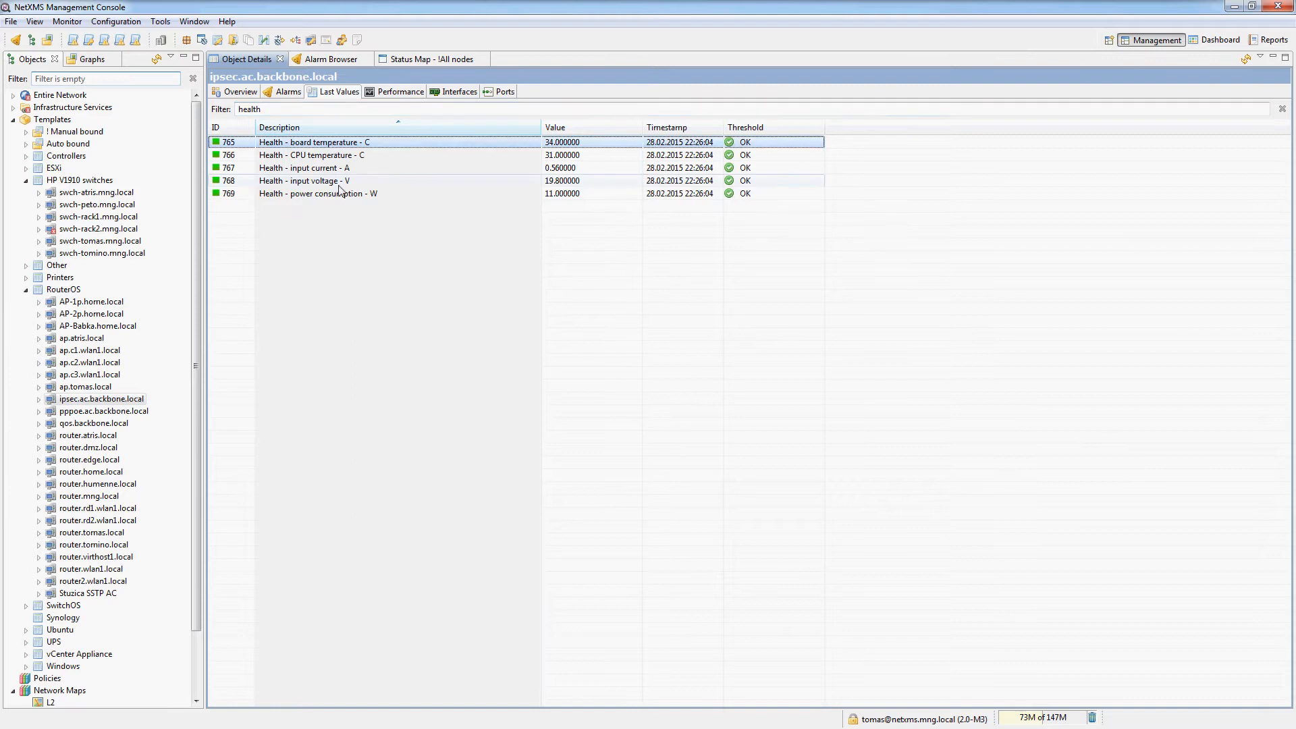
pyautogui.click(331, 193)
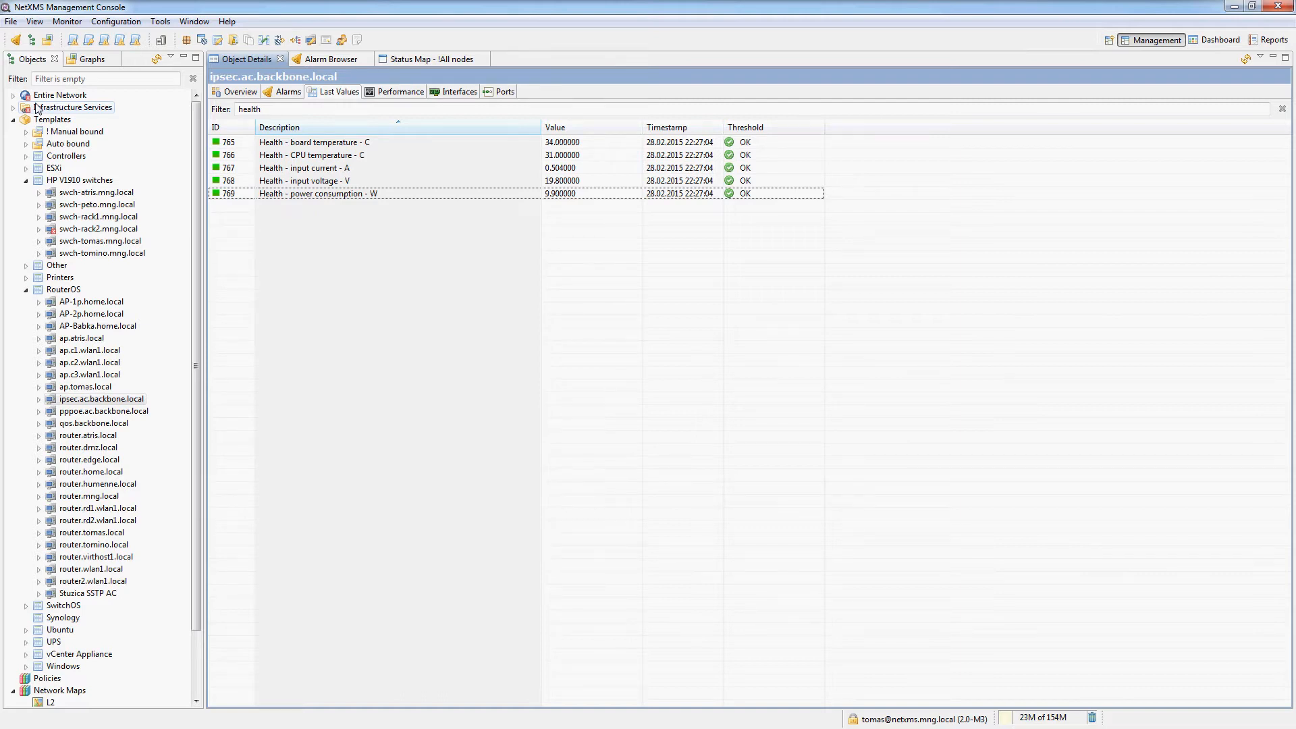
# Step: Show the Versions > v1910 summary table for Infrastructure Services listing the six switches' software versions
pyautogui.click(73, 108)
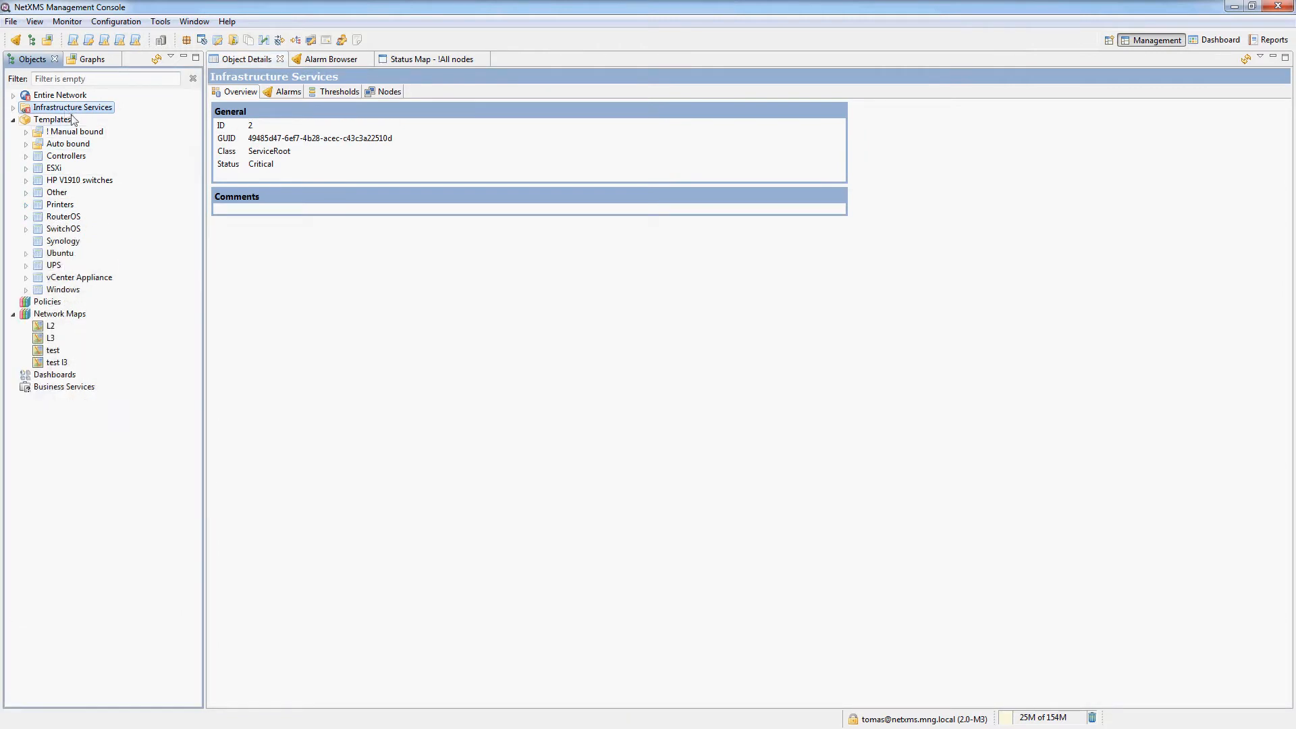
pyautogui.rightClick(73, 108)
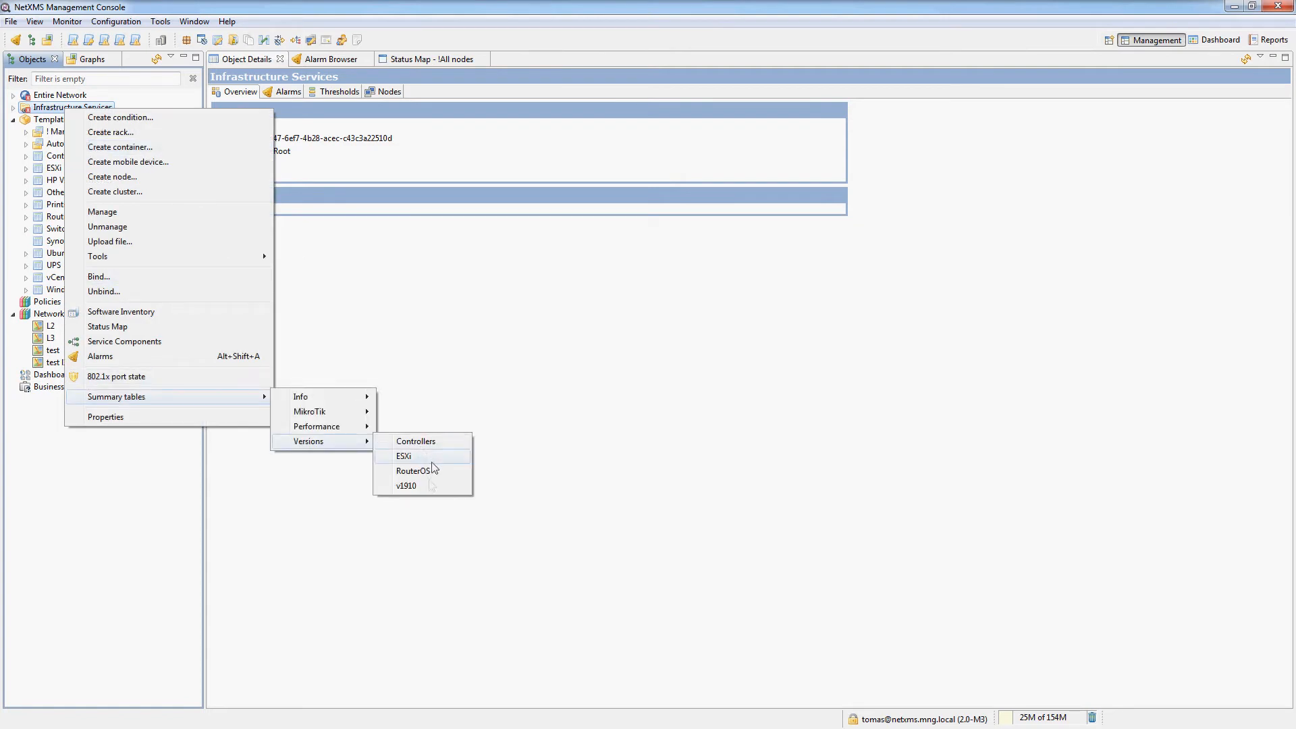
pyautogui.moveTo(406, 484)
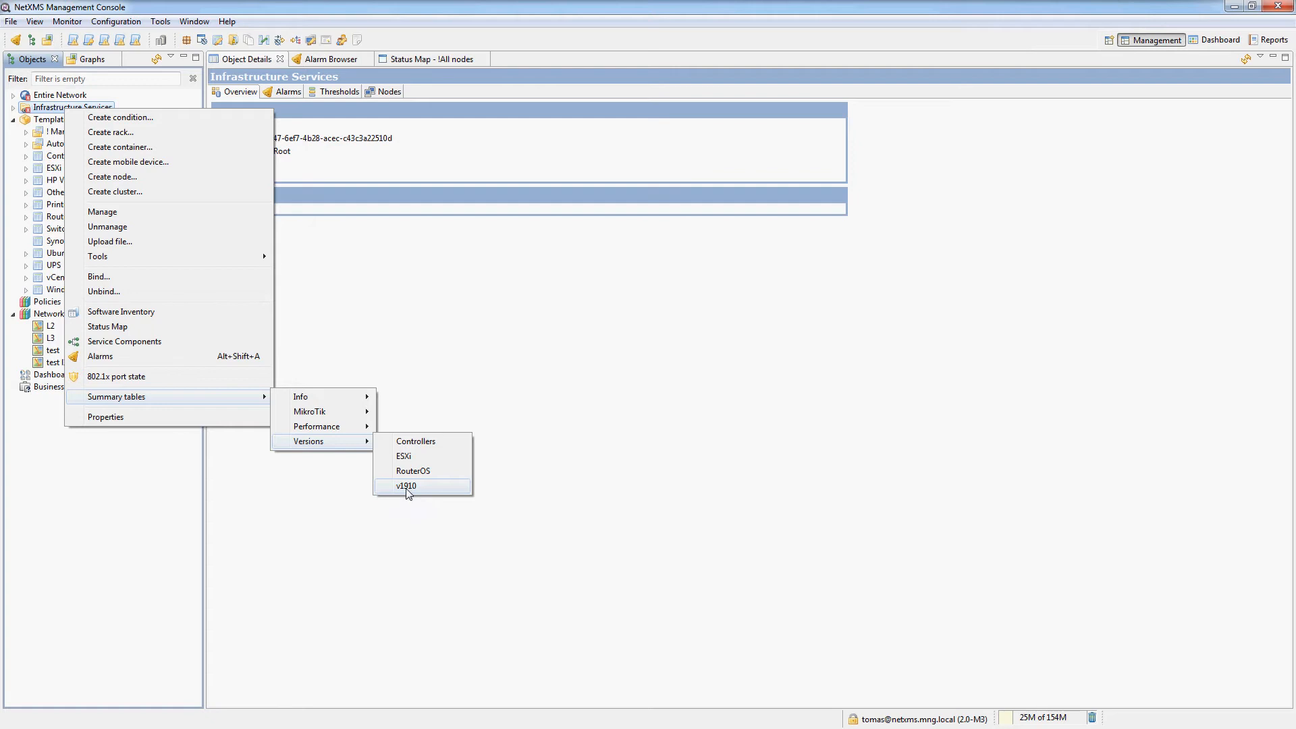
pyautogui.click(406, 485)
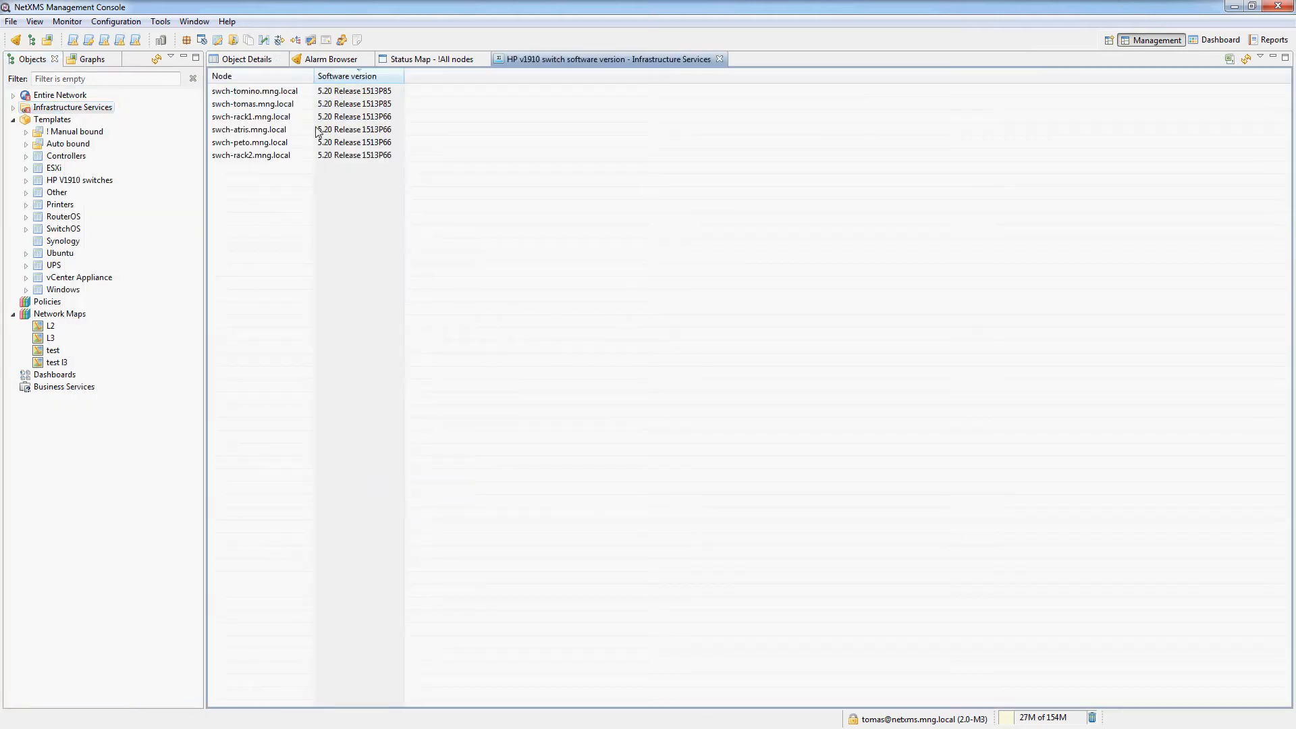
pyautogui.moveTo(274, 166)
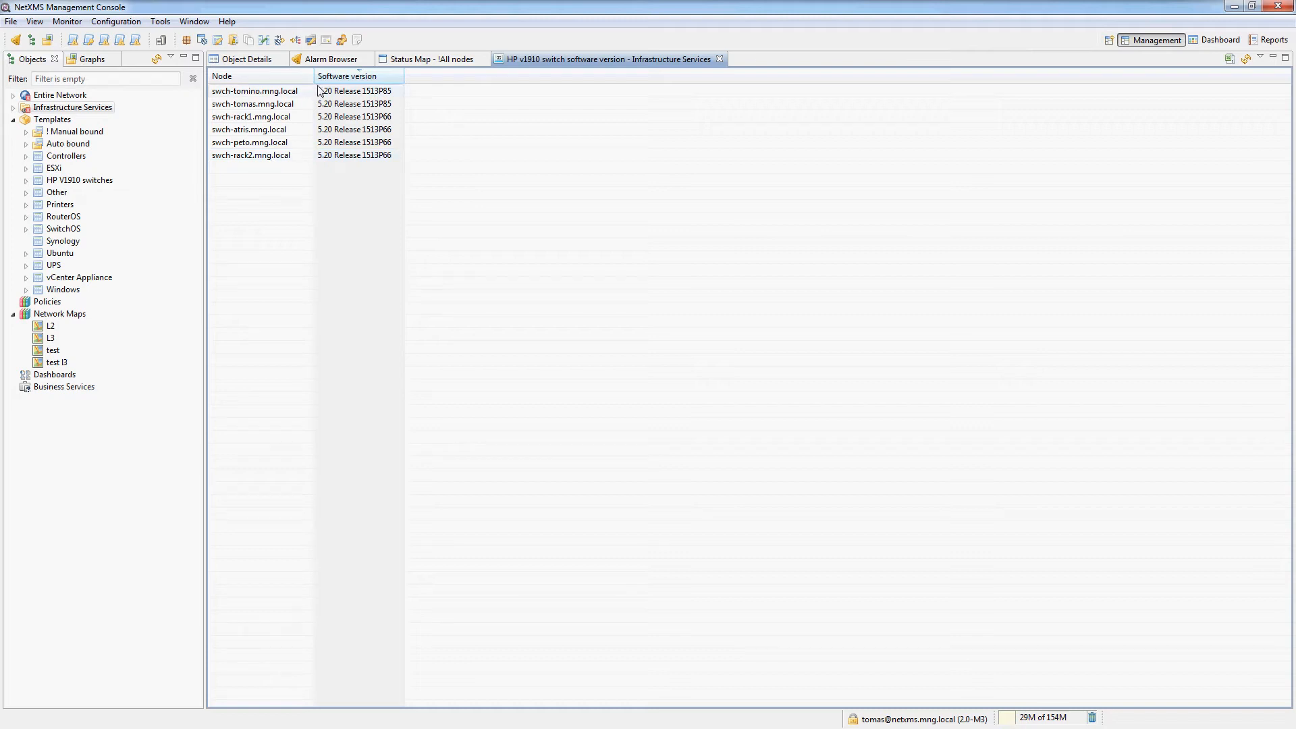
pyautogui.moveTo(429, 231)
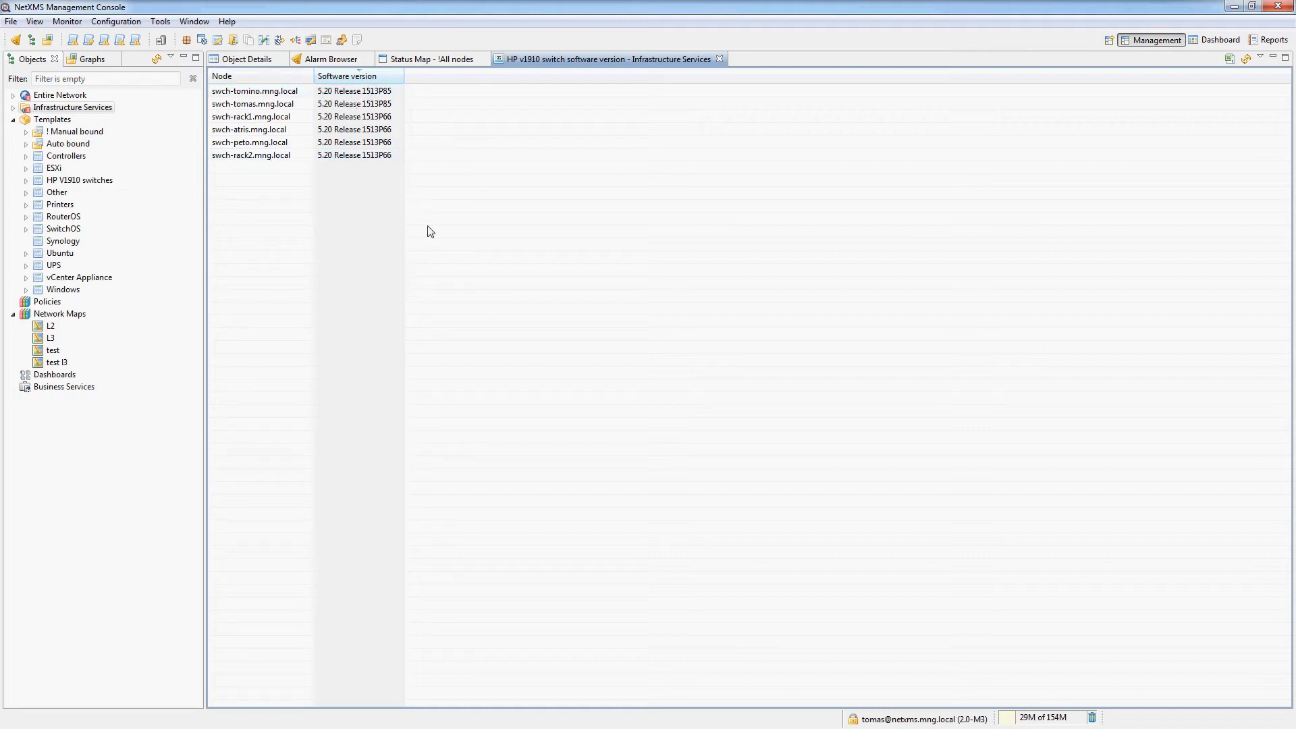
pyautogui.moveTo(417, 108)
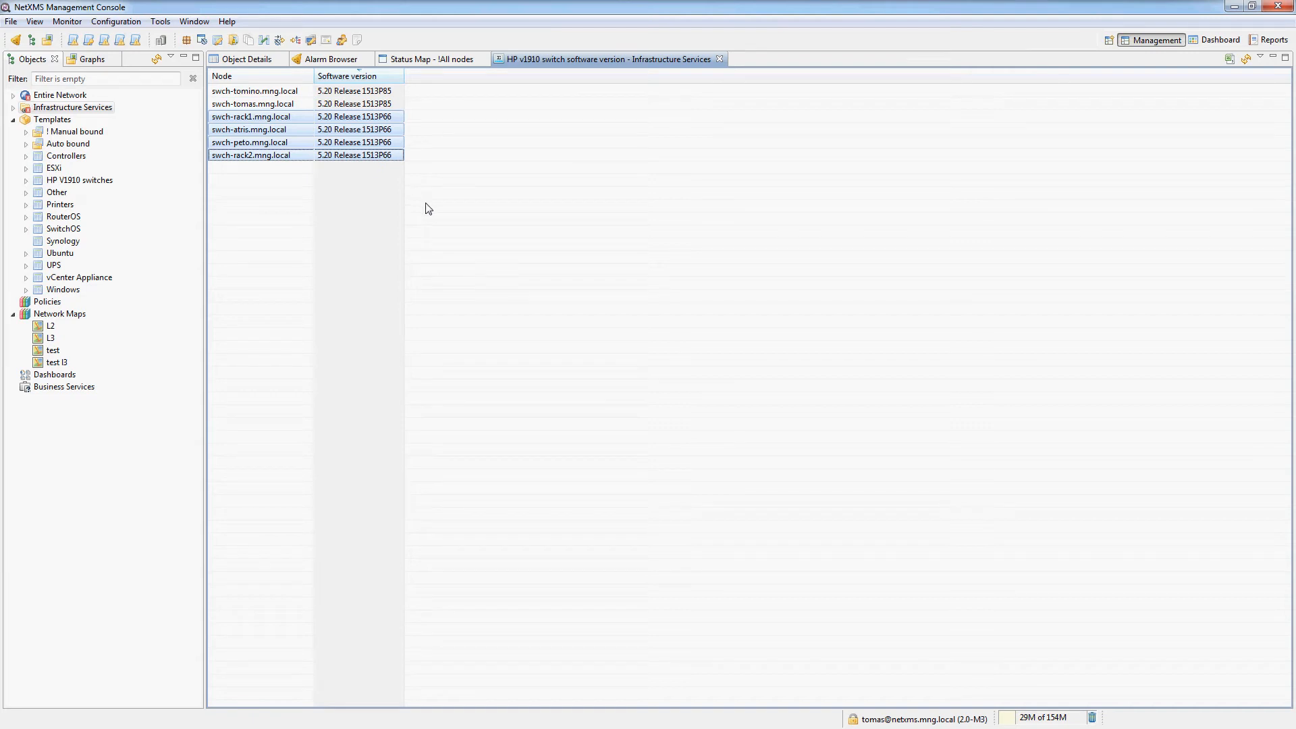
# Step: View the MikroTik Health summary table for Infrastructure Services, then close the v1910 table
pyautogui.rightClick(72, 107)
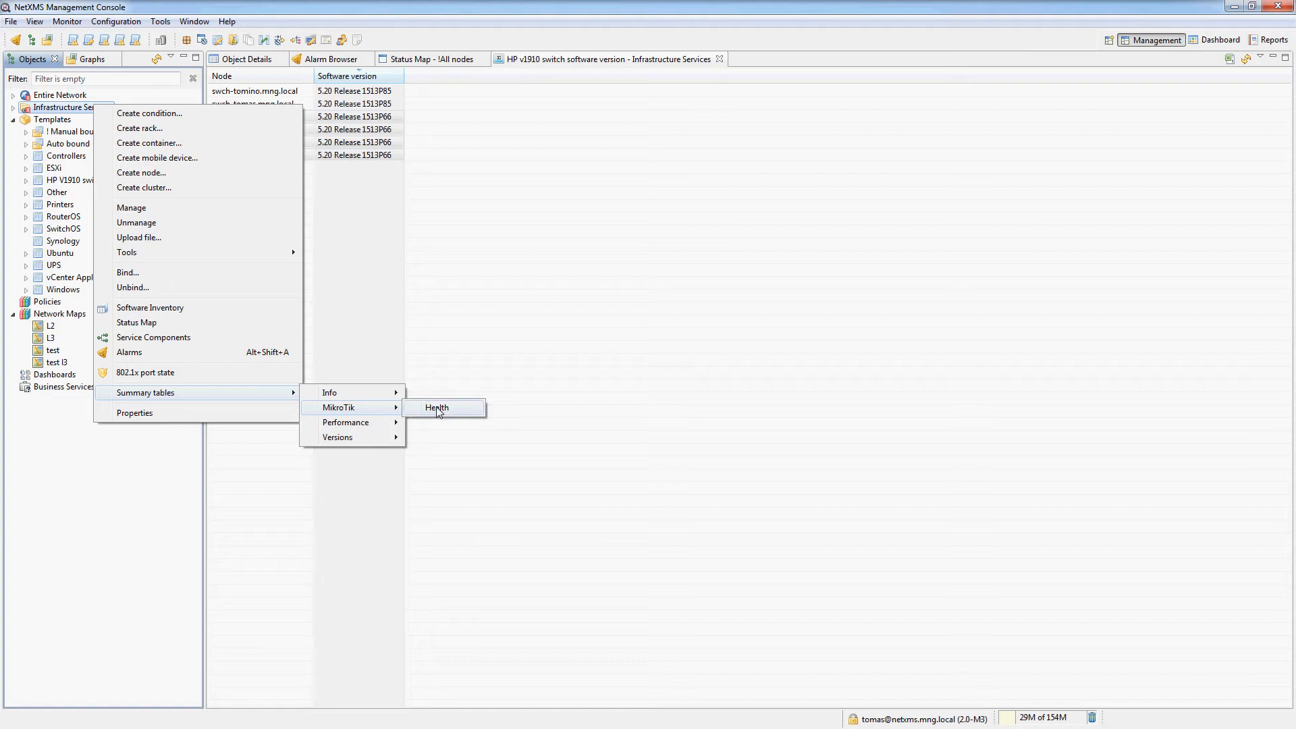
pyautogui.click(437, 408)
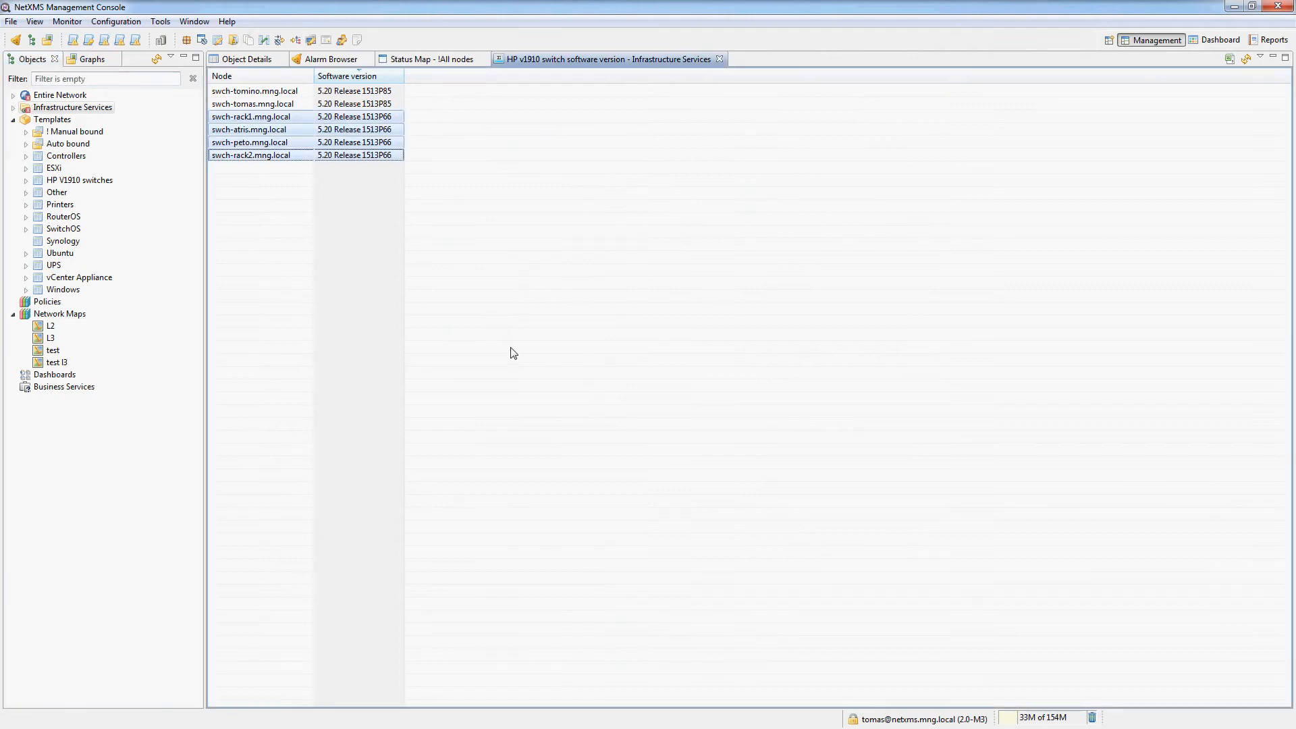
pyautogui.click(719, 58)
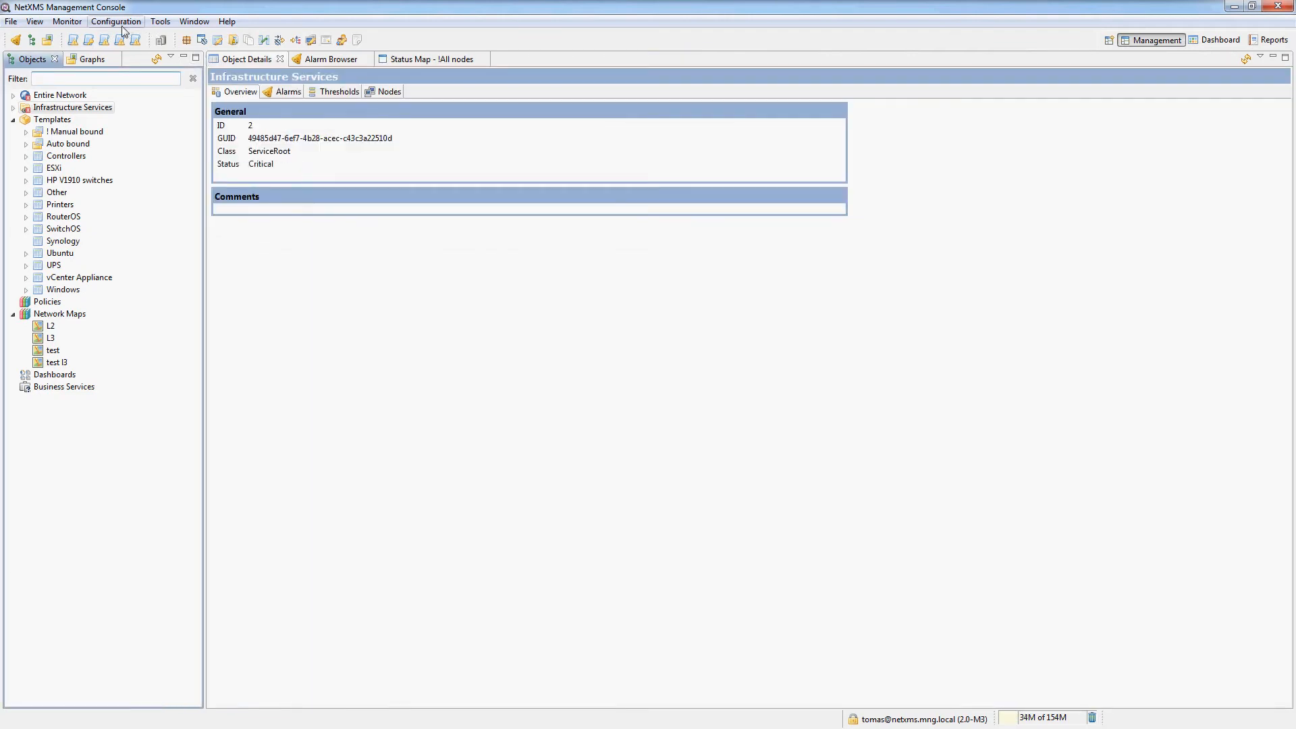
# Step: List the ten defined DCI summary tables via Configuration and select the Versions->v1910 entry
pyautogui.click(117, 21)
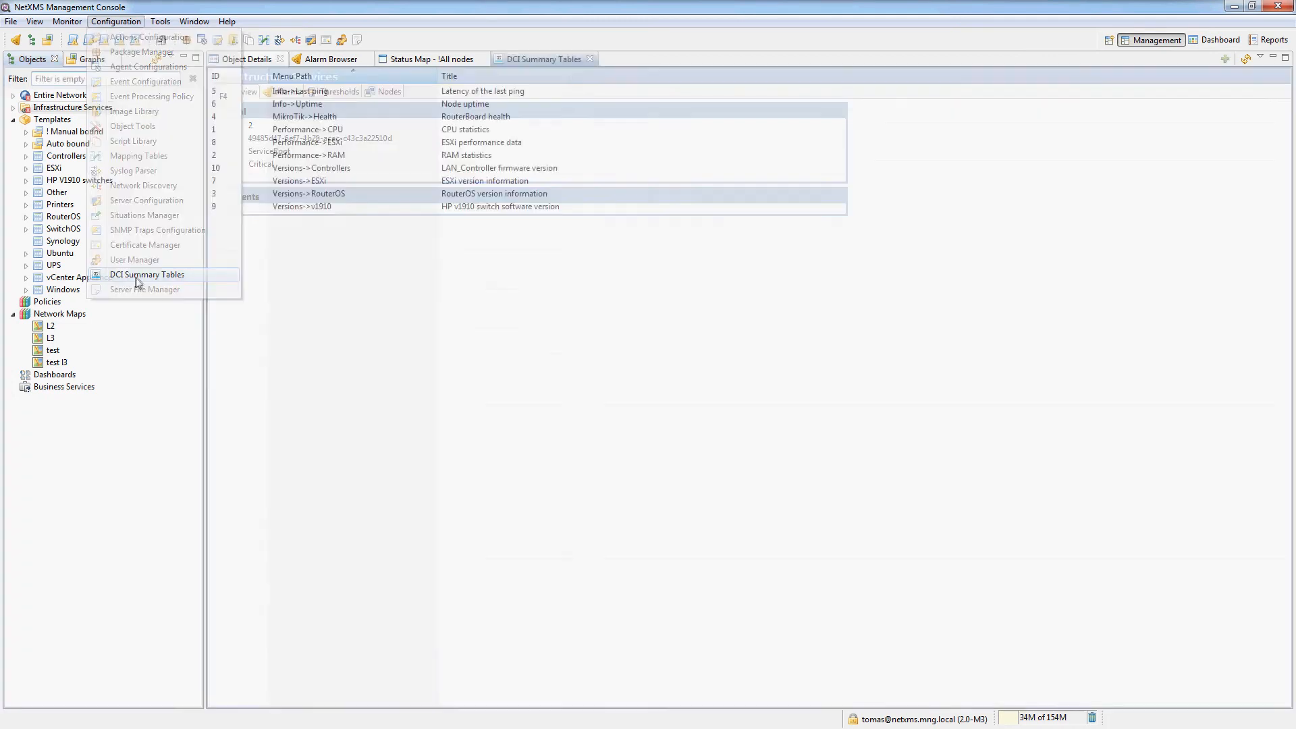
pyautogui.click(148, 274)
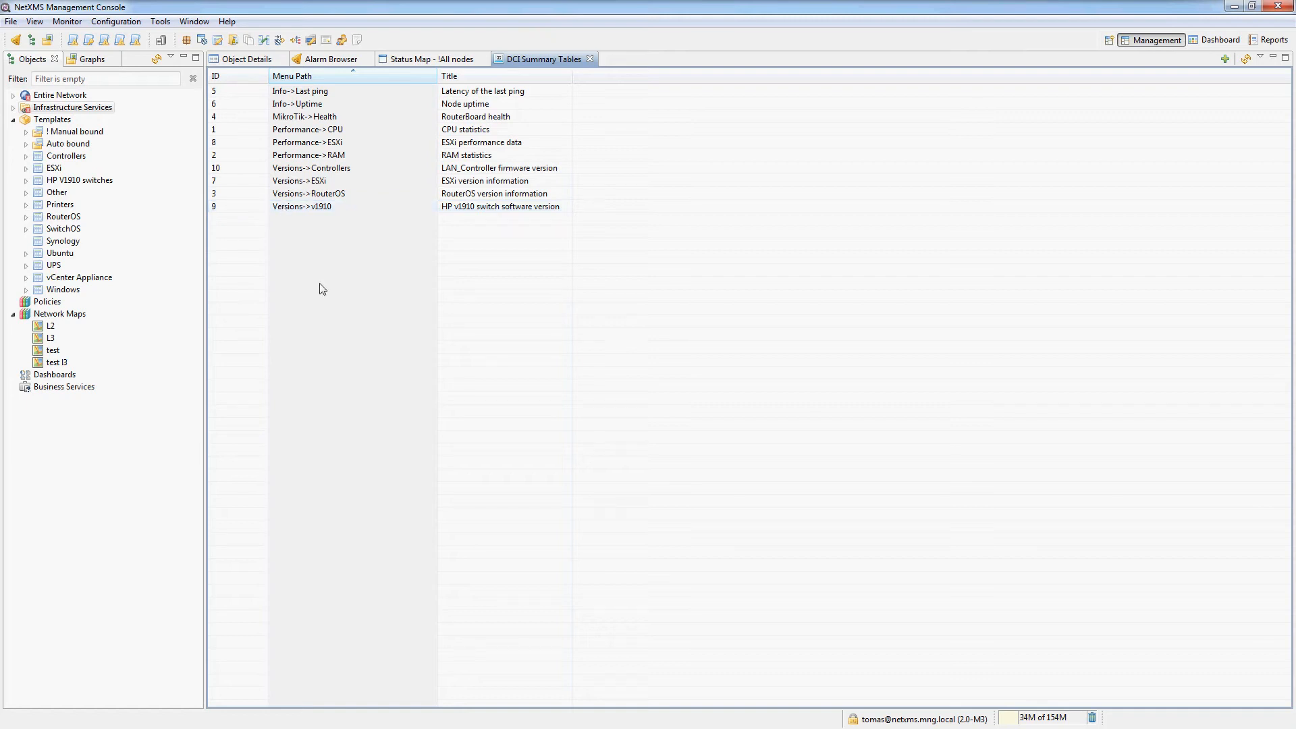
pyautogui.click(301, 205)
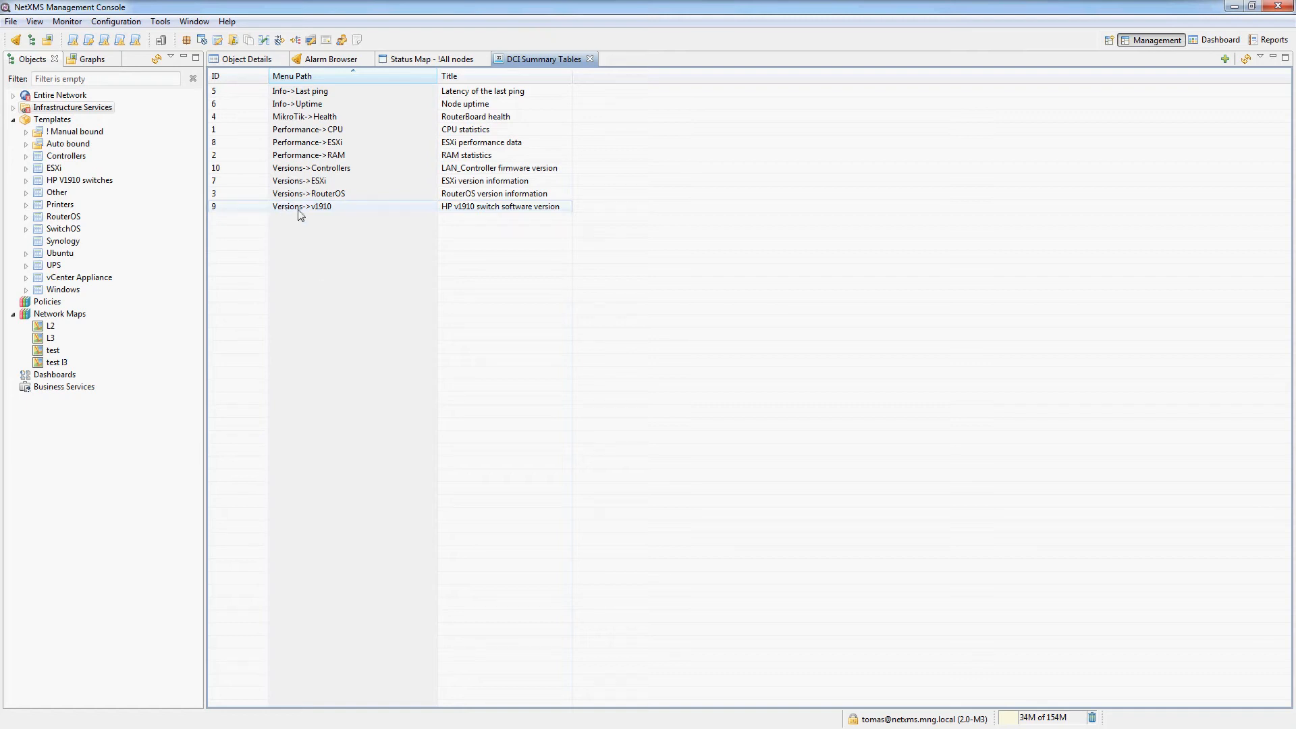
pyautogui.click(331, 205)
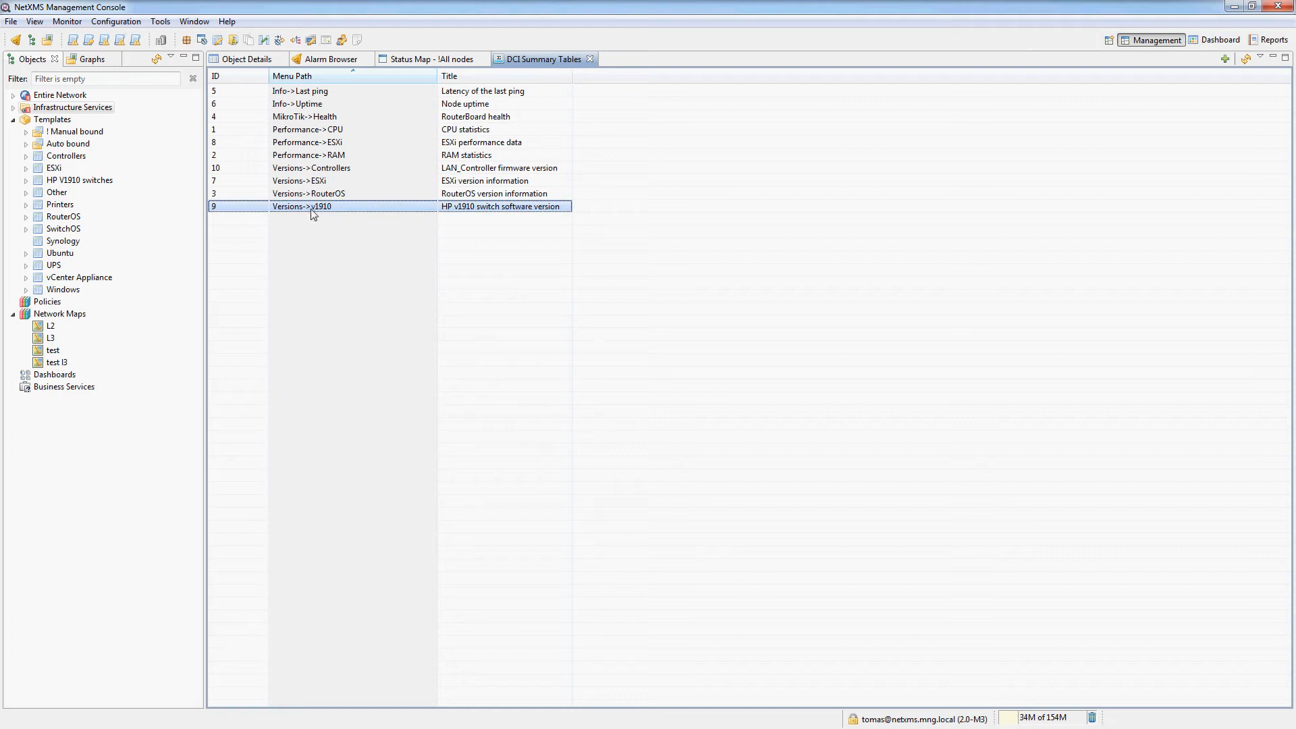
pyautogui.moveTo(289, 259)
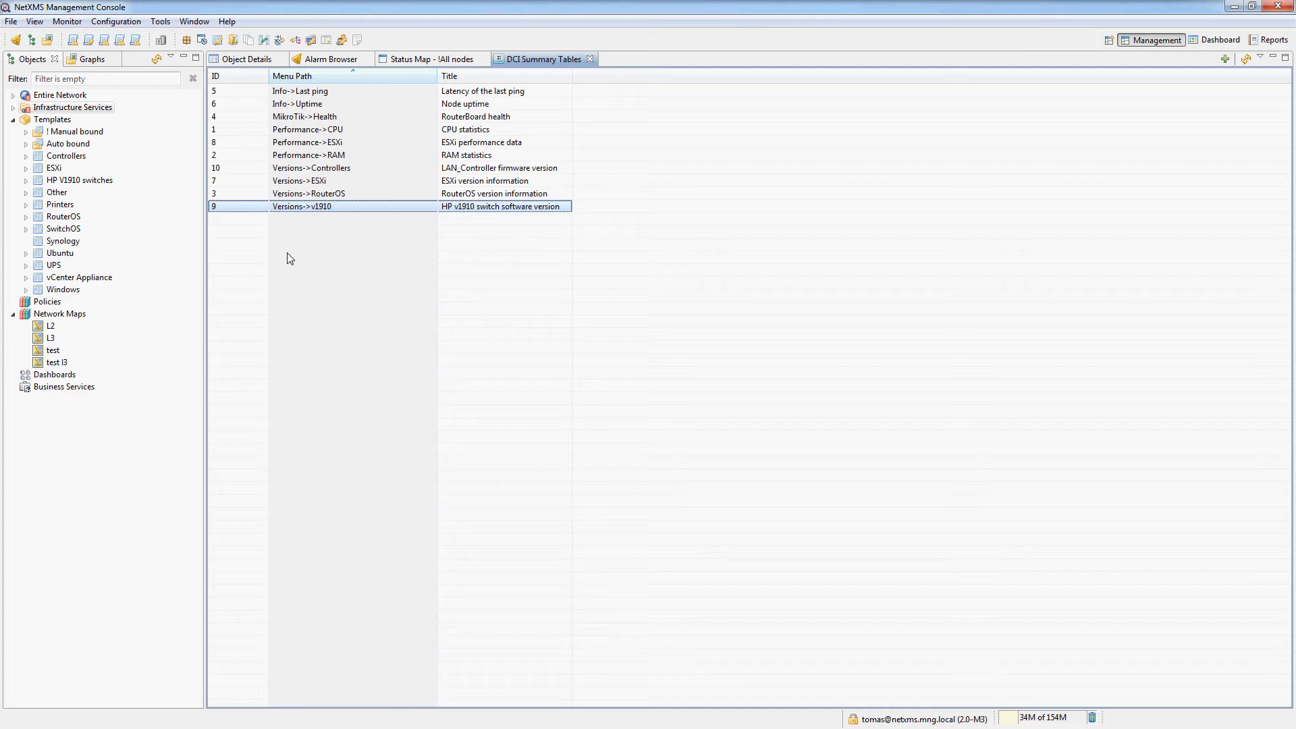
# Step: Start a new summary table with menu path 'Test' and title 'My test table'
pyautogui.rightClick(290, 258)
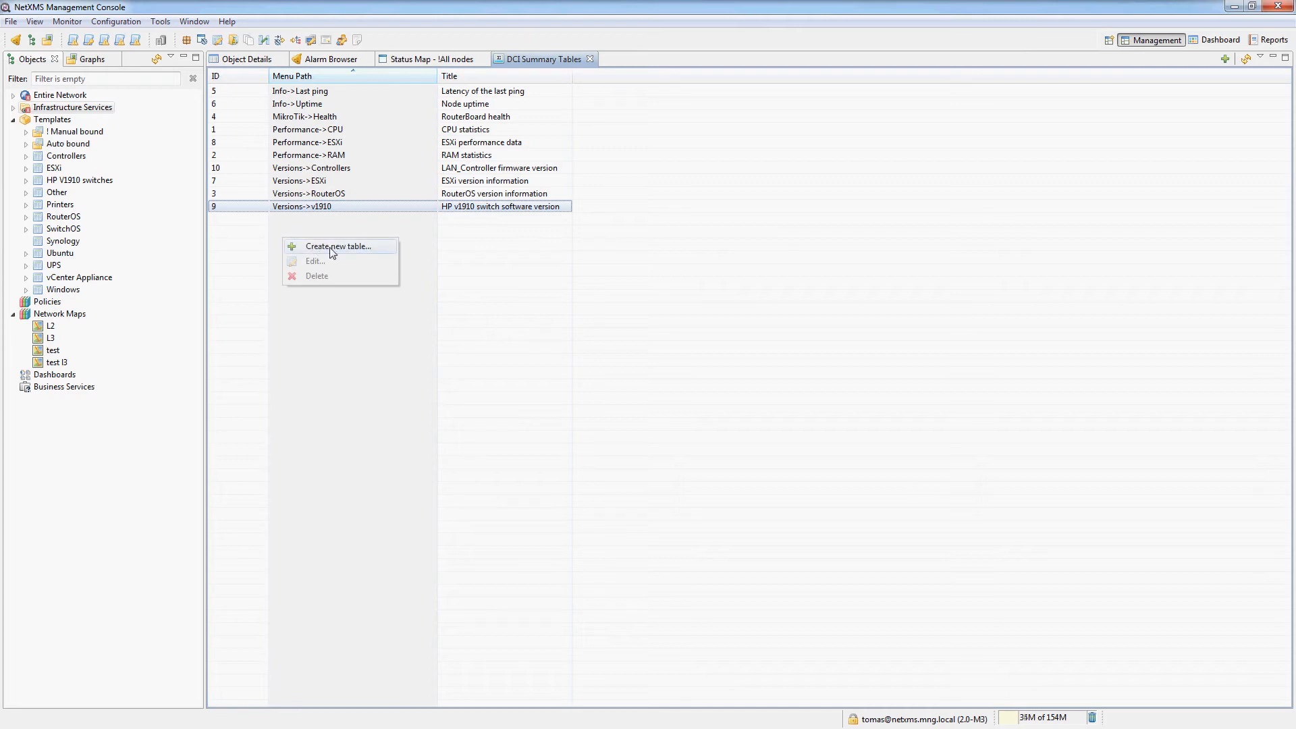
pyautogui.click(339, 246)
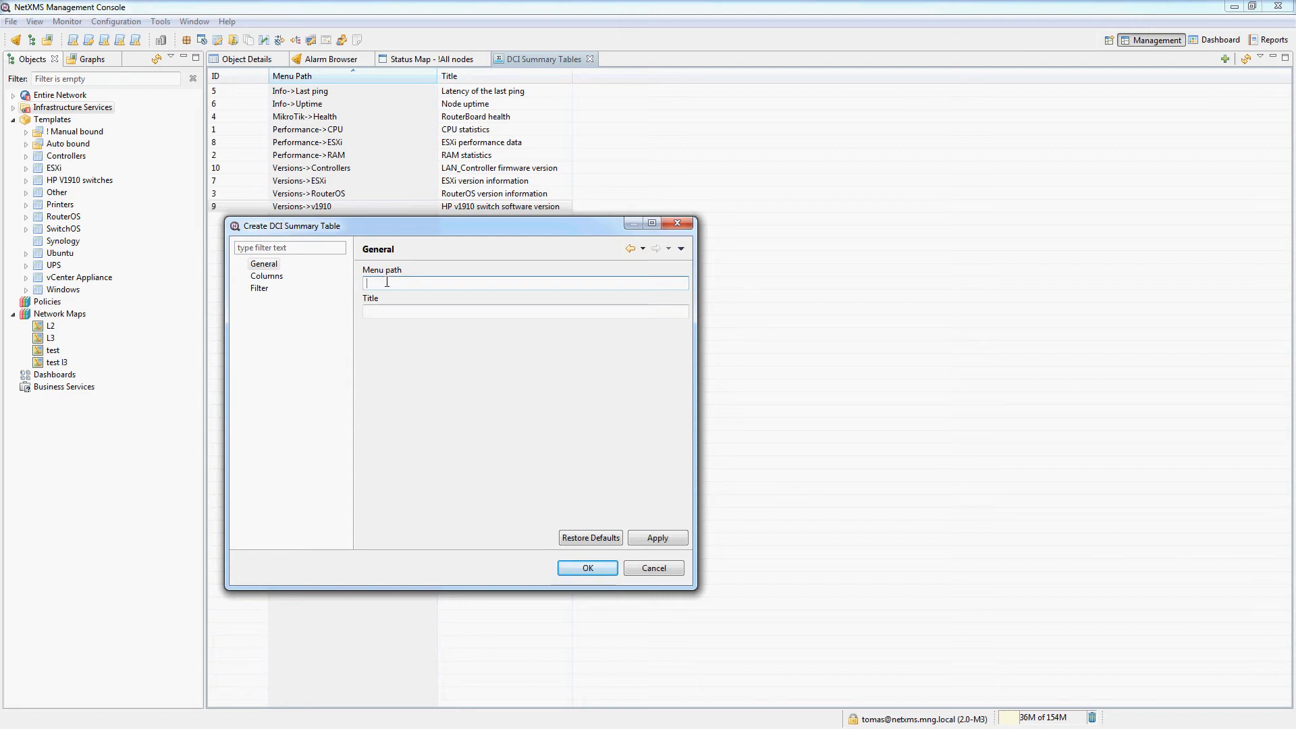
pyautogui.write('Te')
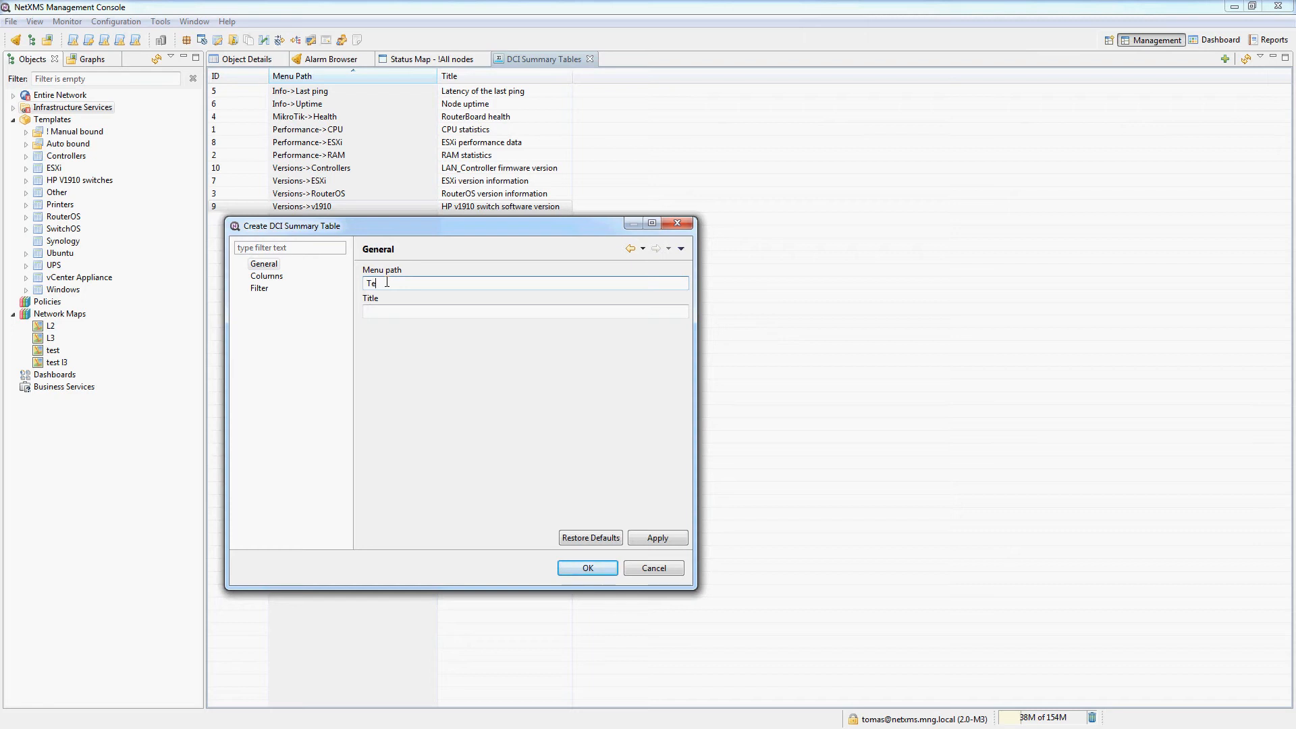
pyautogui.write('st')
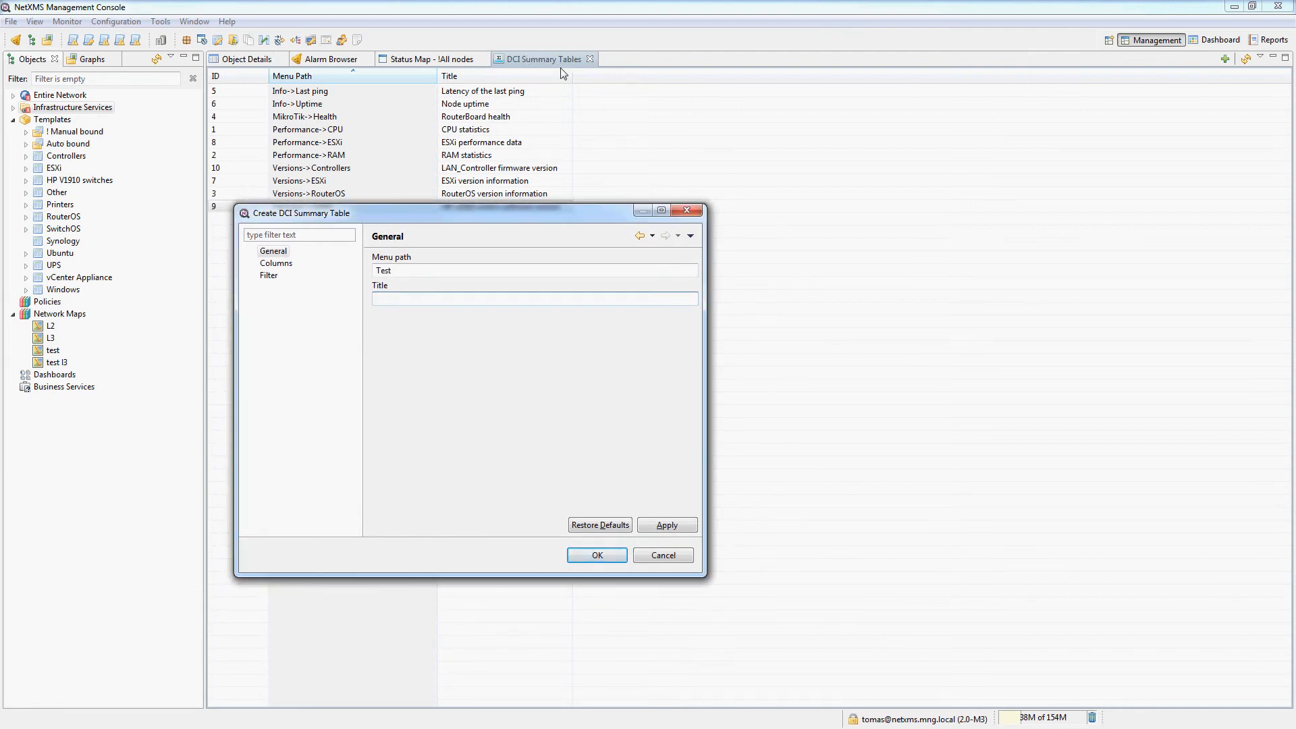
pyautogui.write('My')
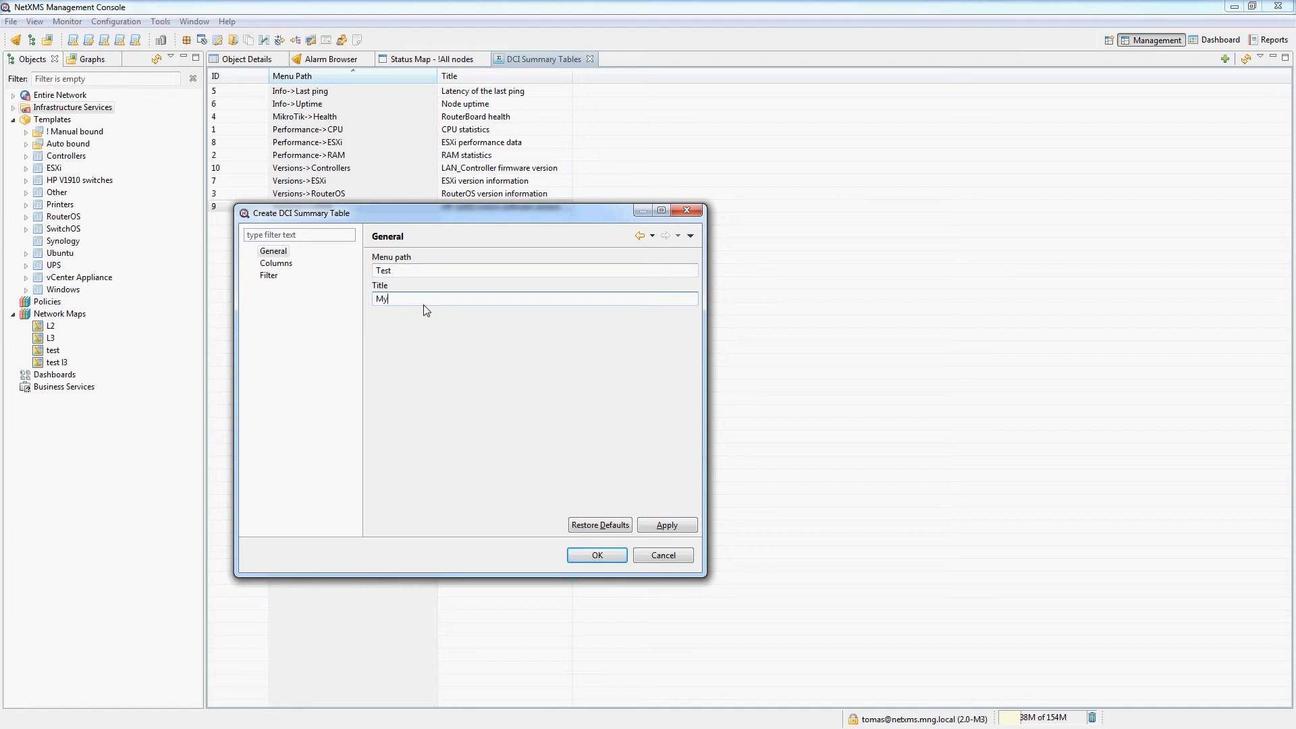
pyautogui.write('test table')
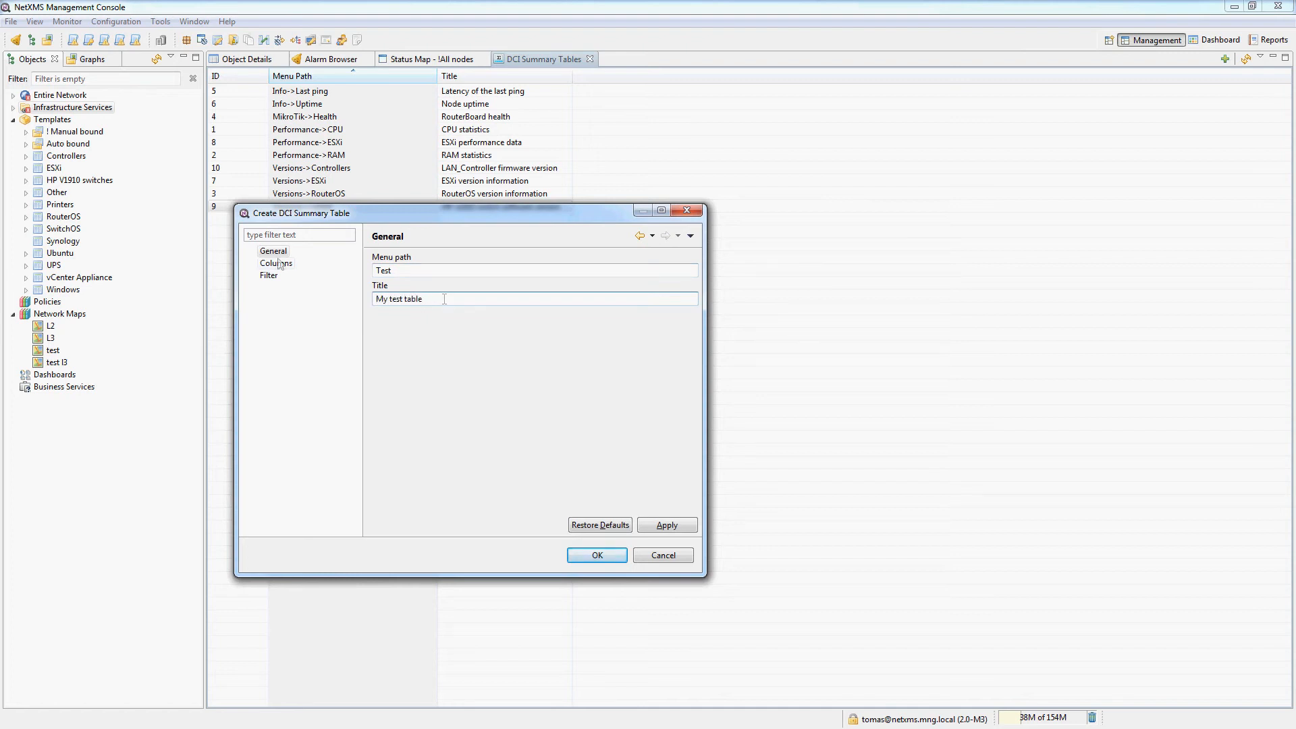
pyautogui.click(276, 263)
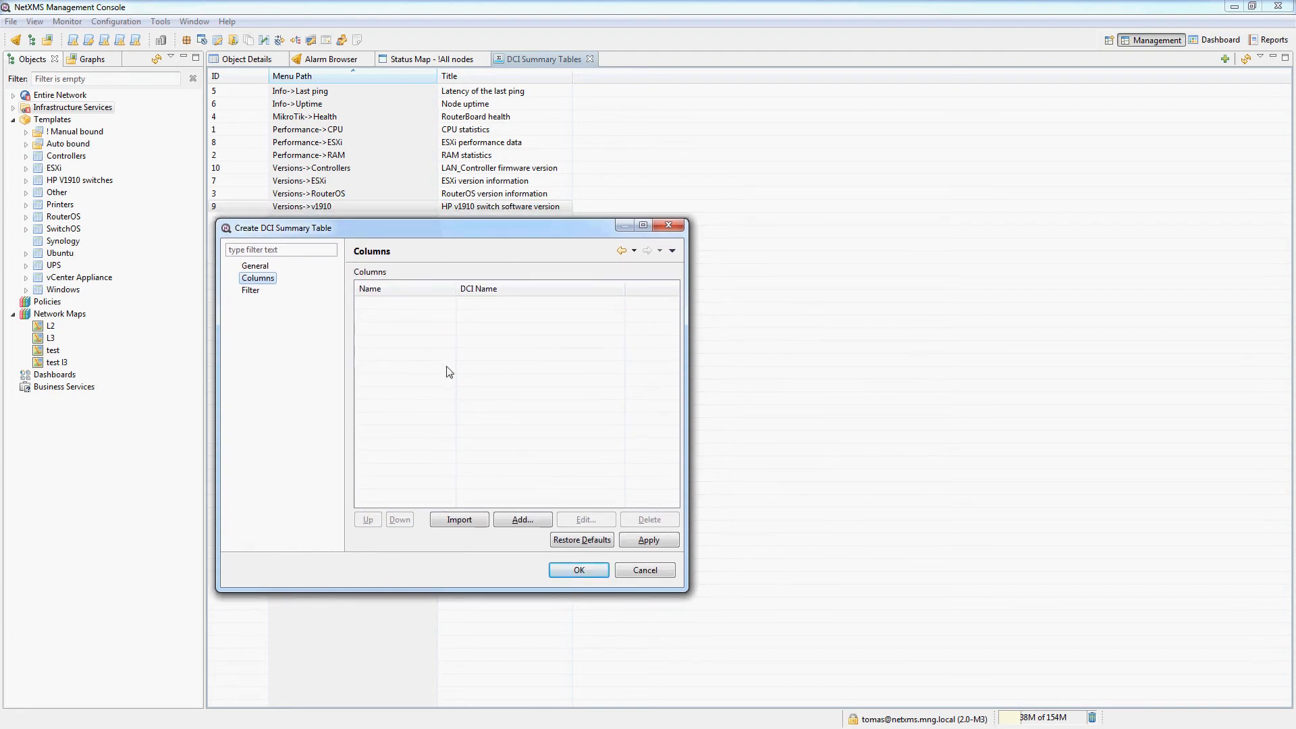
# Step: Add a column named 'HP firmware version' to the new table
pyautogui.click(520, 518)
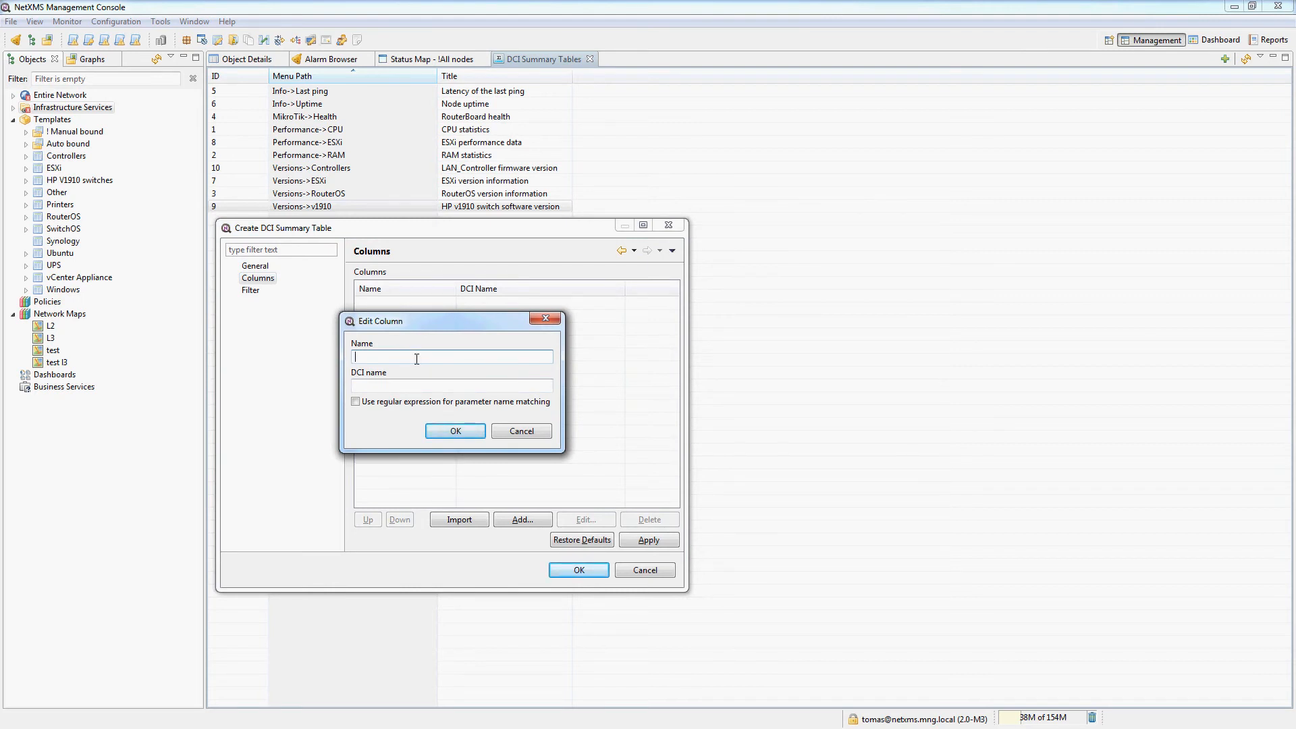
pyautogui.write('HP firmware version')
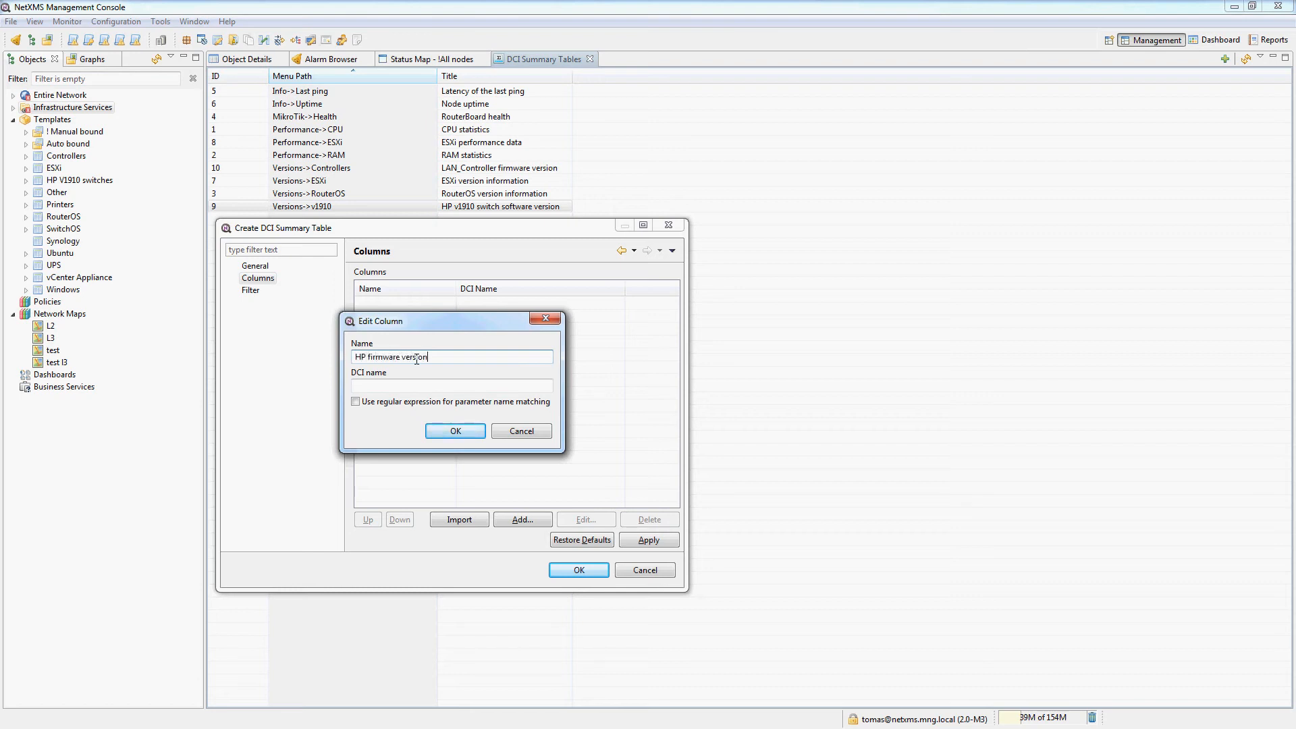
pyautogui.click(451, 384)
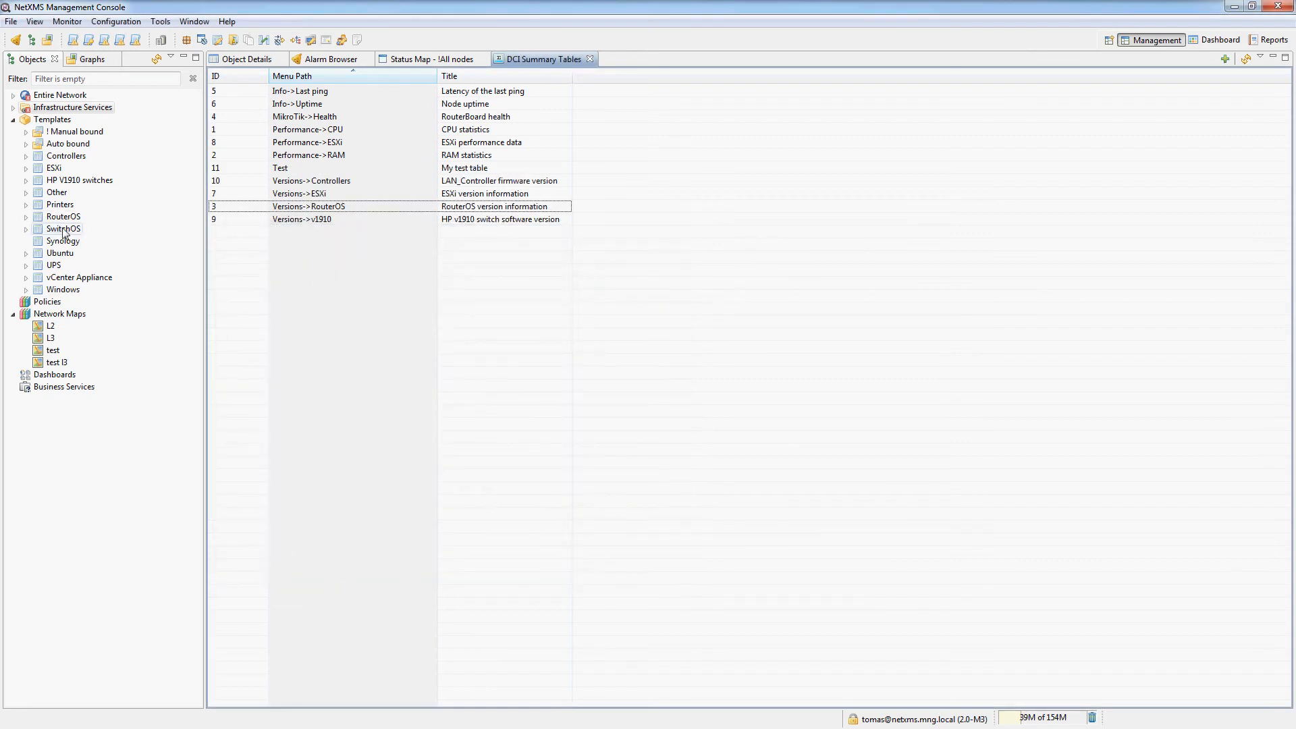
# Step: Look up the Software version DCI parameter in the HP V1910 switches template's data collection configuration
pyautogui.rightClick(80, 180)
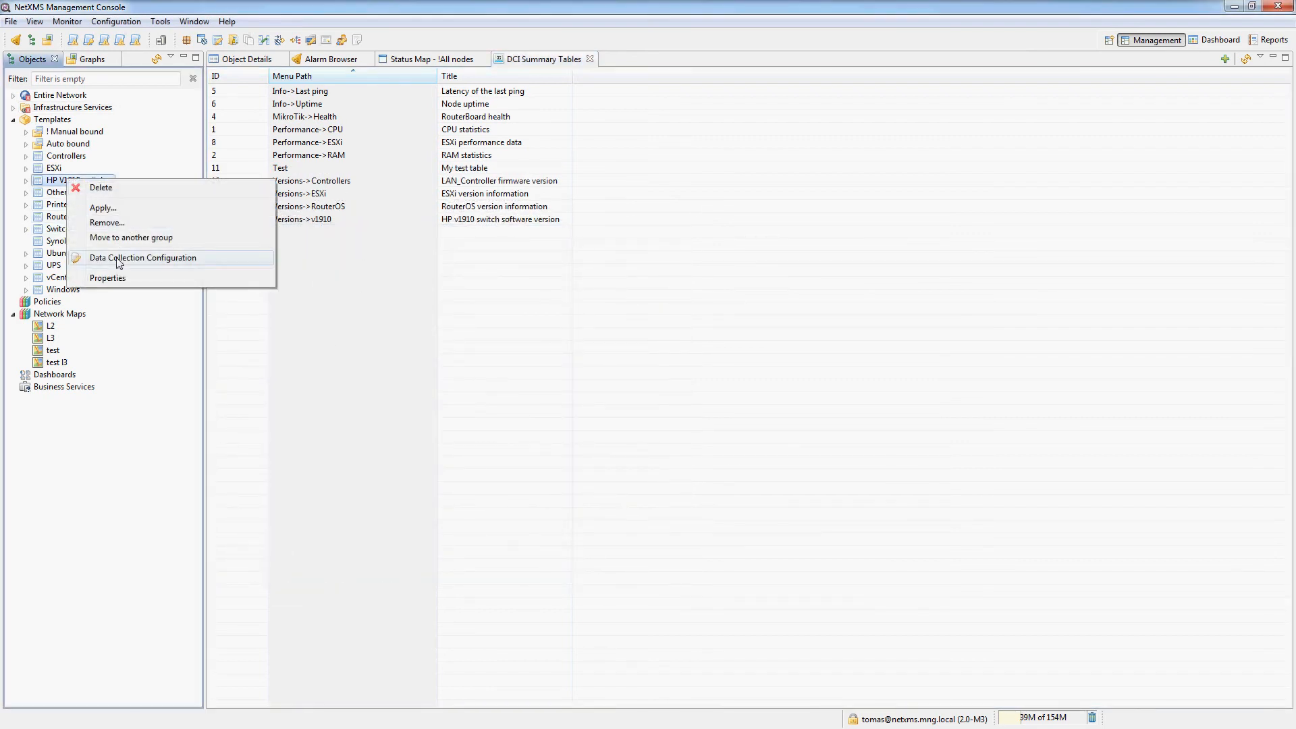
pyautogui.click(142, 256)
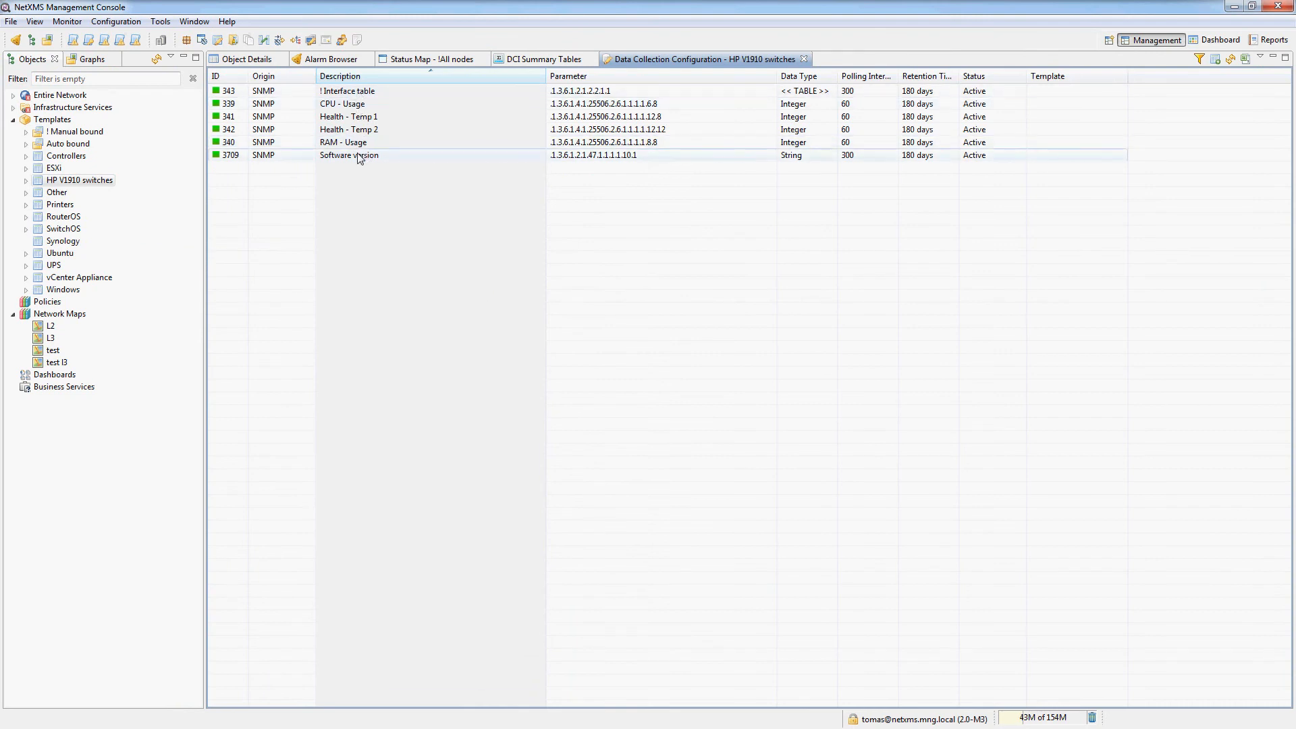
pyautogui.doubleClick(348, 155)
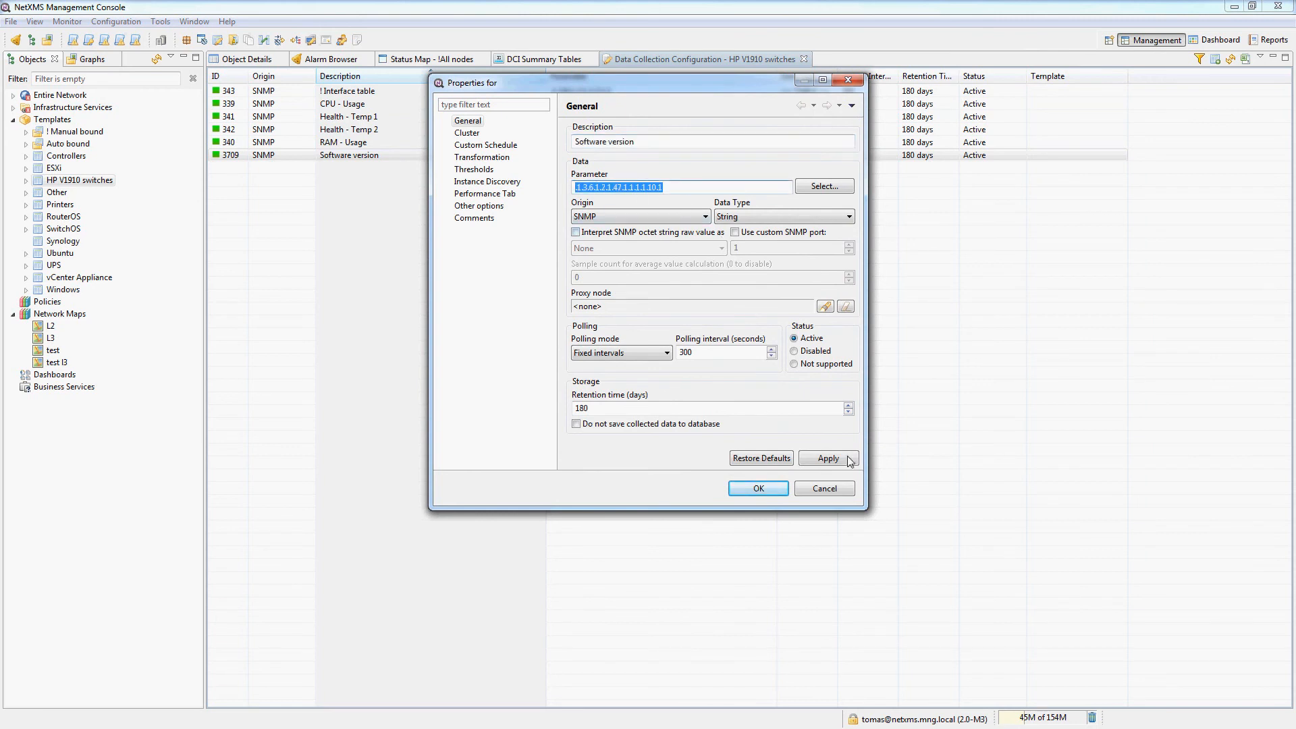
pyautogui.click(757, 488)
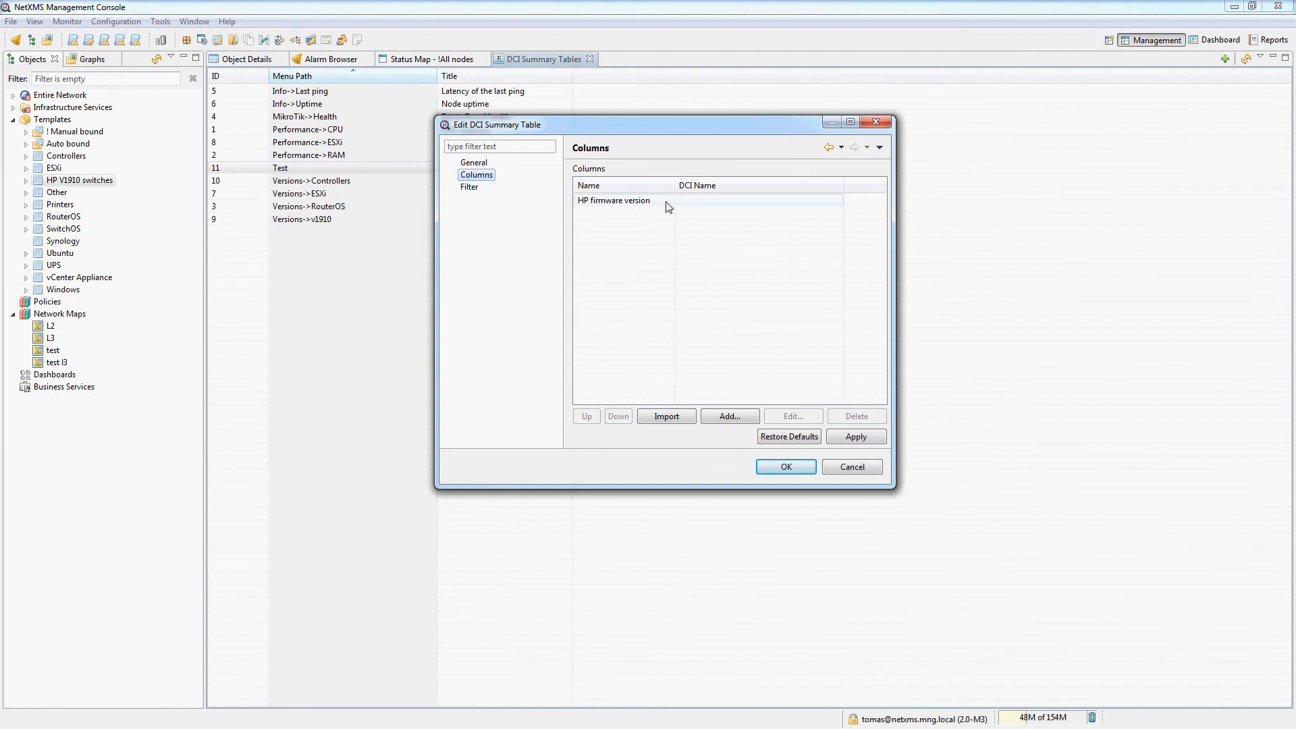
# Step: Set the HP firmware version column's DCI name to the Software version OID .1.3.6.1.2.1.47.1.1.1.1.10.1
pyautogui.click(791, 416)
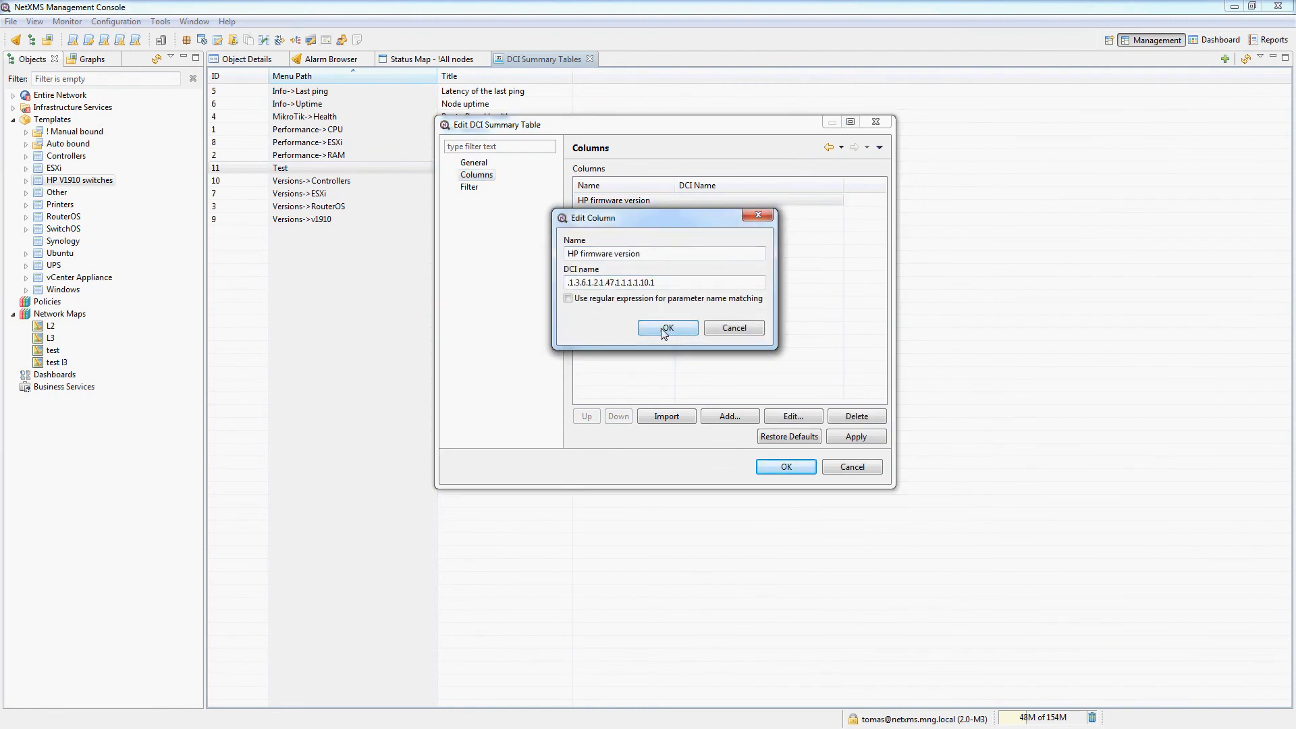
pyautogui.click(669, 328)
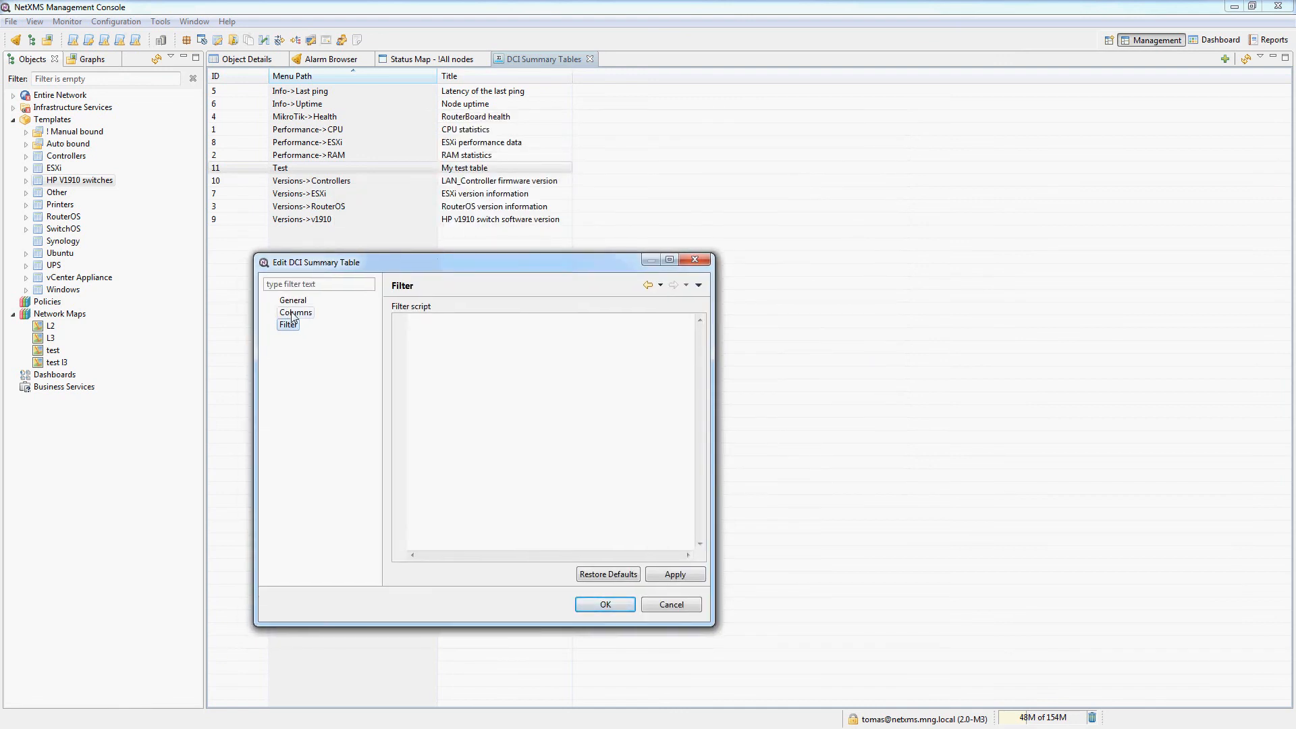
pyautogui.moveTo(293, 299)
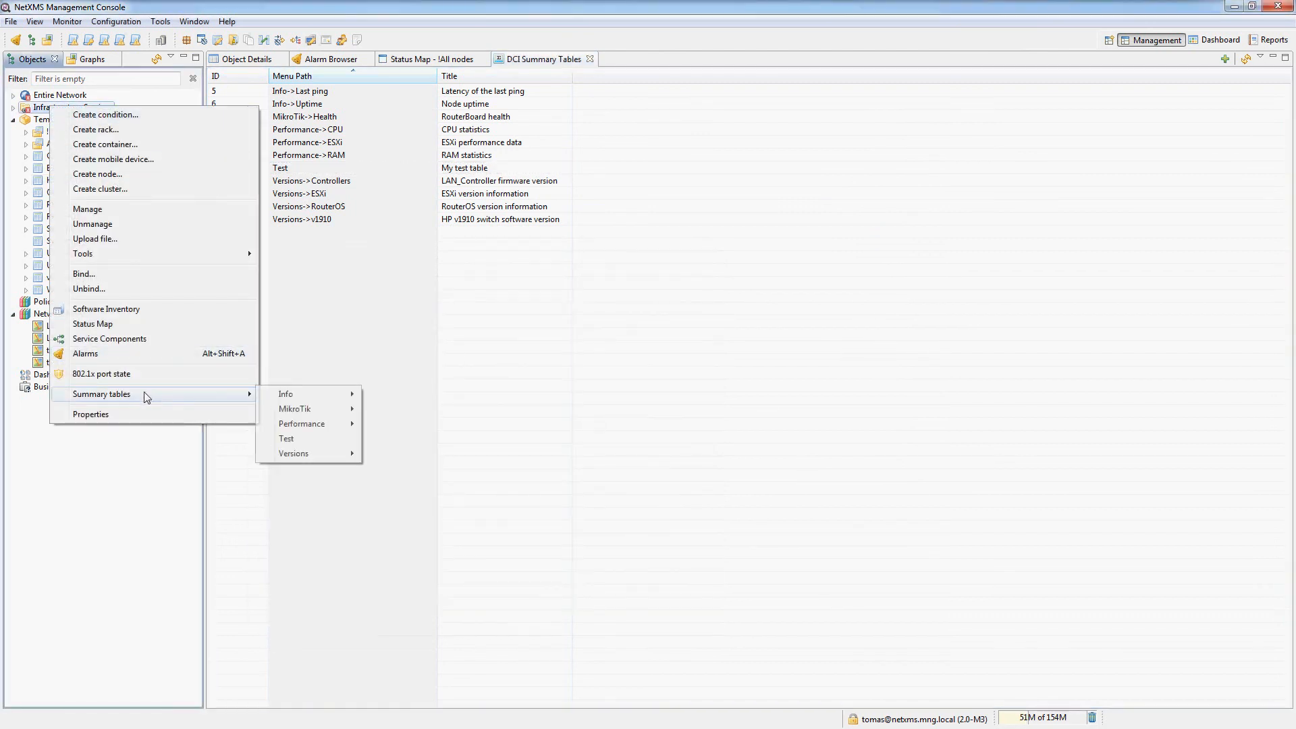
pyautogui.moveTo(323, 414)
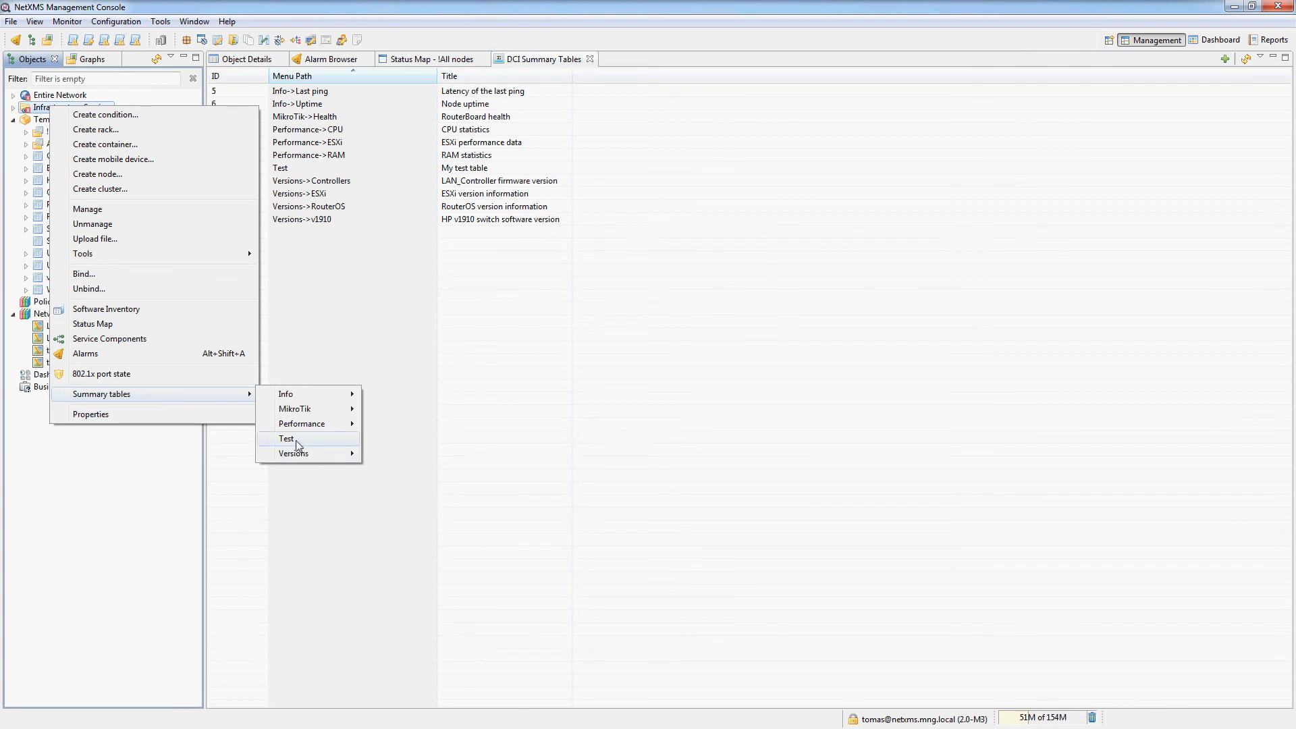
# Step: Show the Test summary table for Infrastructure Services listing six switches with their HP firmware versions
pyautogui.click(286, 439)
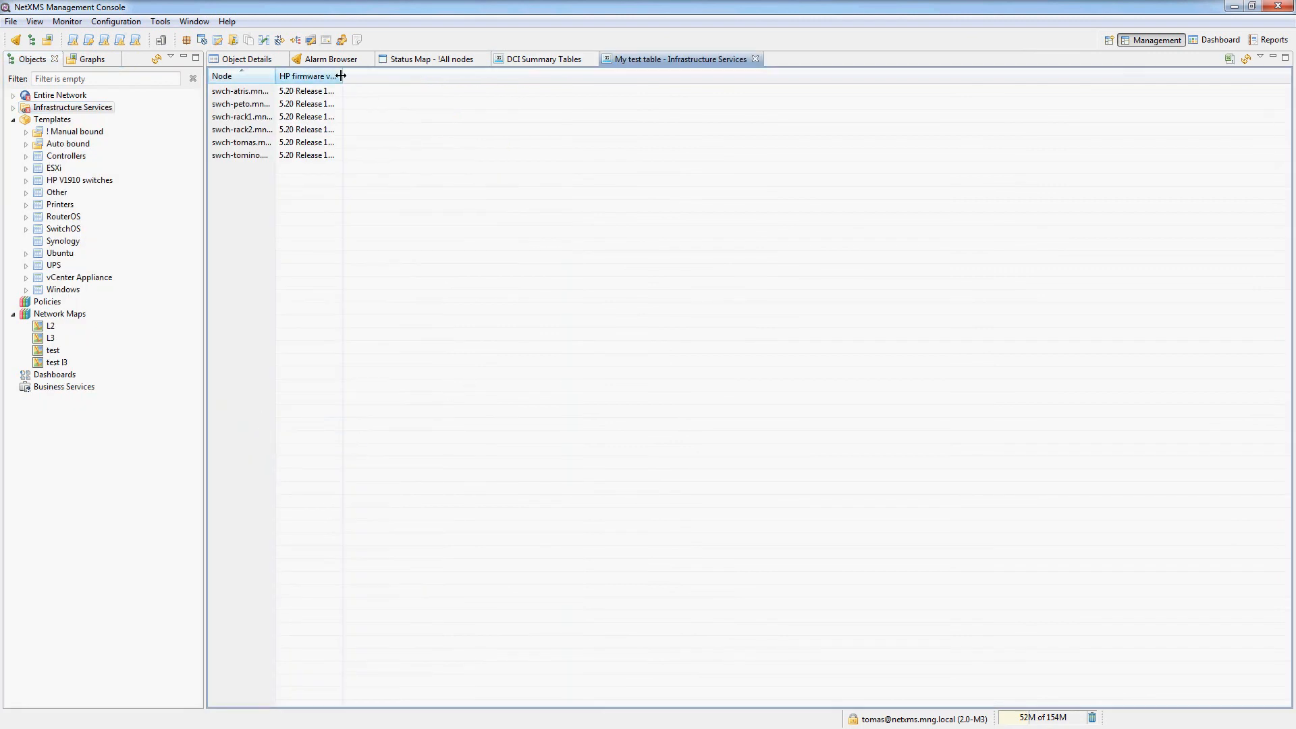